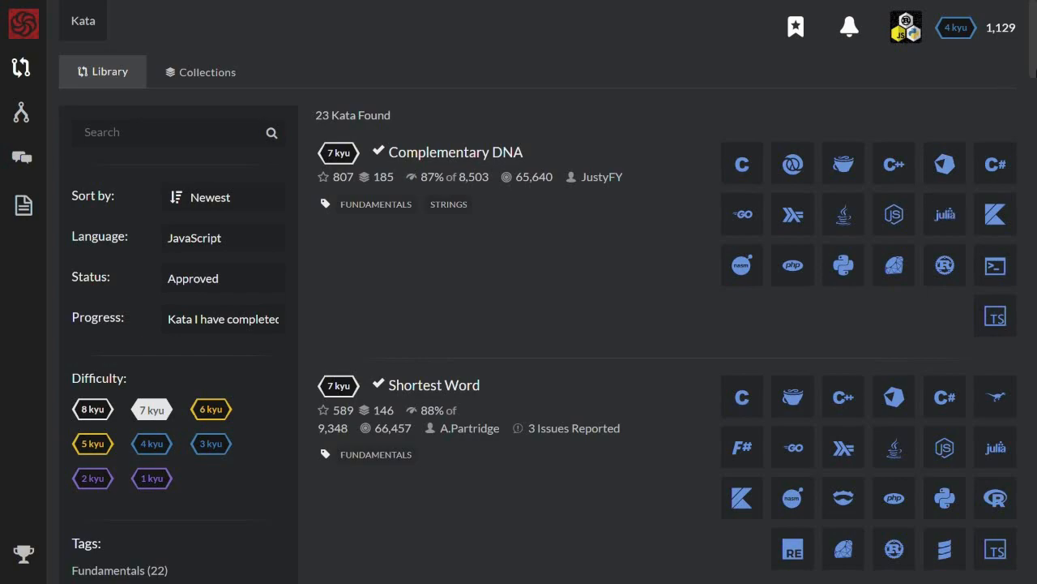
Find the Exes and Ohs kata in the library, read its zpzpzpp example, and start training it.
{"action": "scroll", "scroll_direction": "down", "scroll_amount": 3}
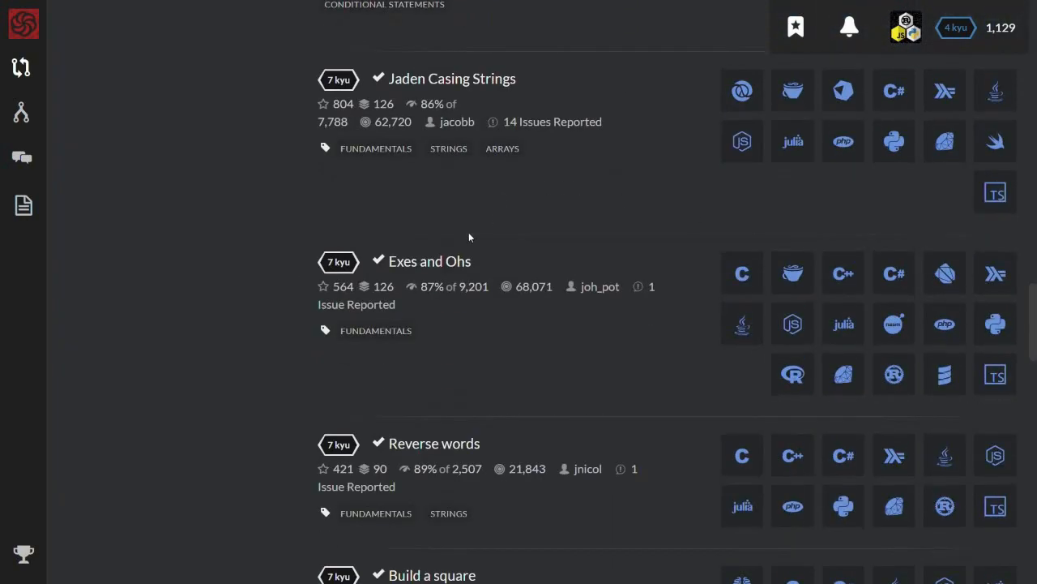
{"action": "left_click", "coordinate": [430, 261]}
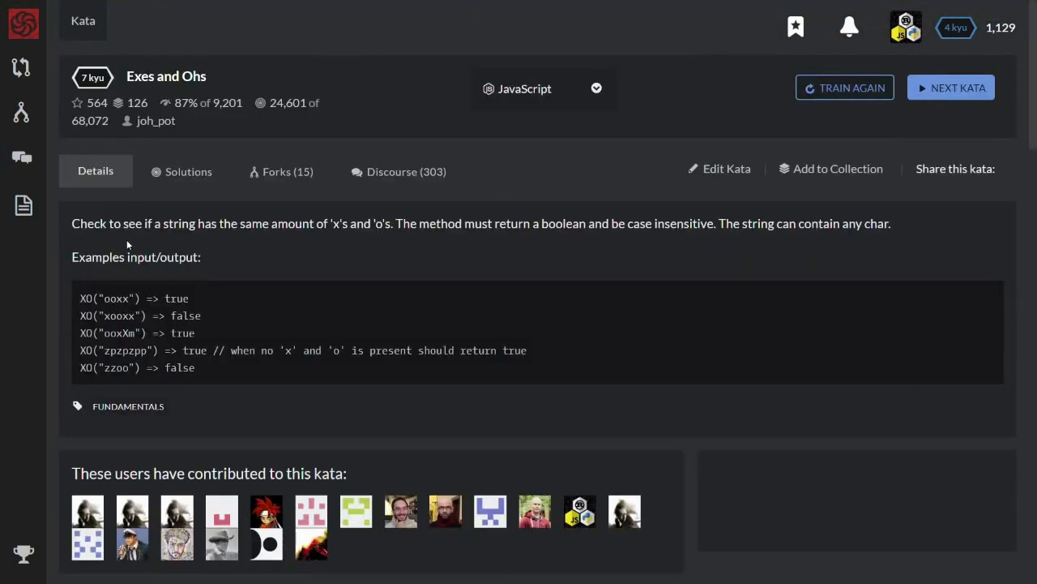
{"action": "mouse_move", "coordinate": [305, 249]}
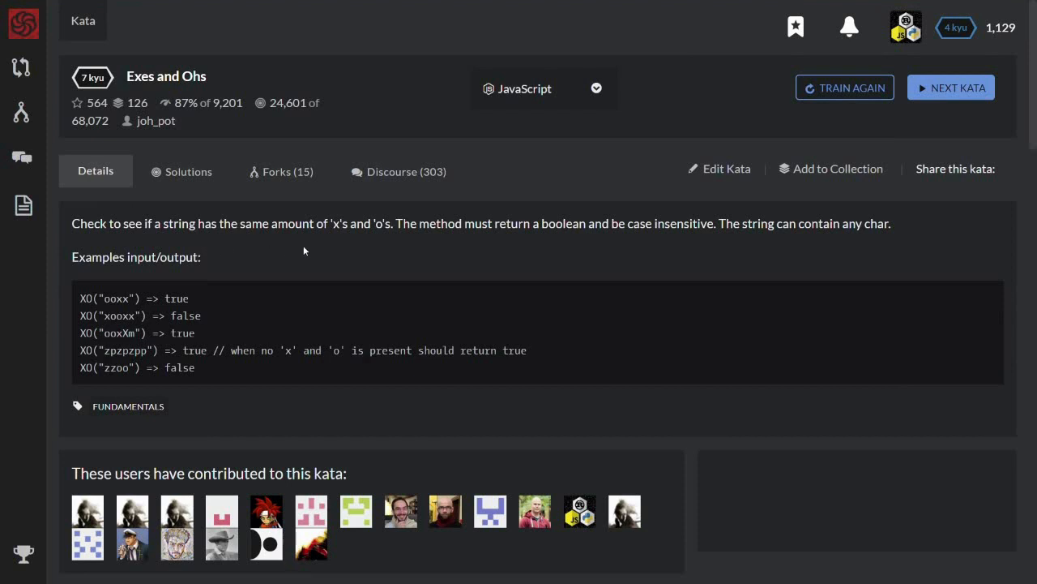
{"action": "mouse_move", "coordinate": [408, 243]}
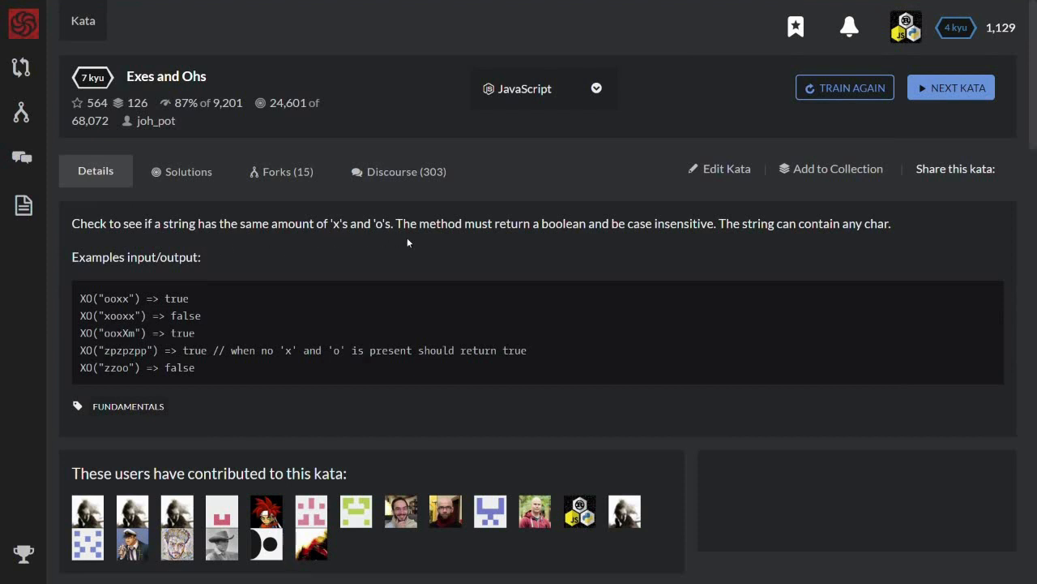
{"action": "mouse_move", "coordinate": [532, 240]}
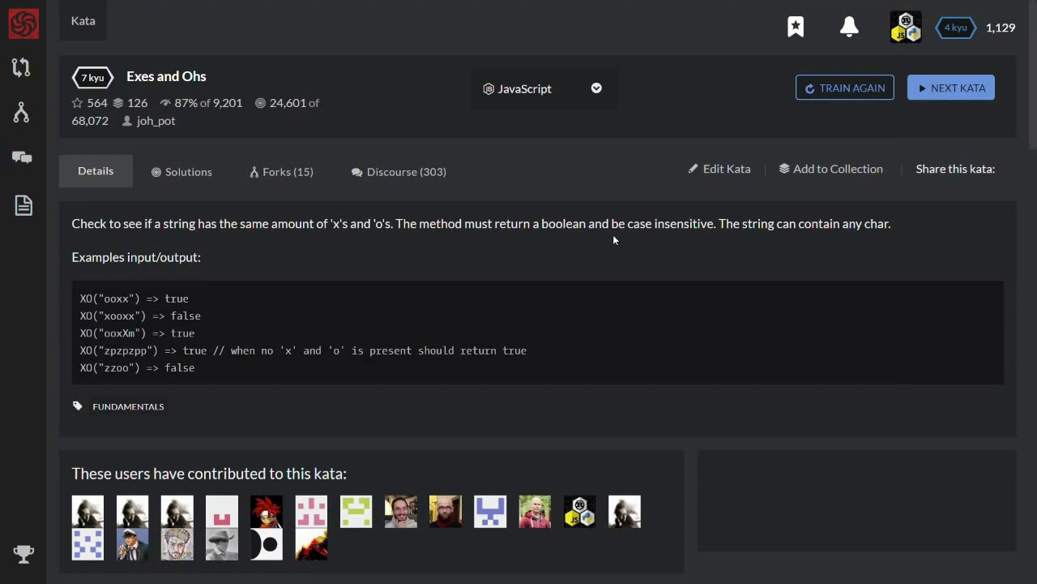
{"action": "mouse_move", "coordinate": [820, 244]}
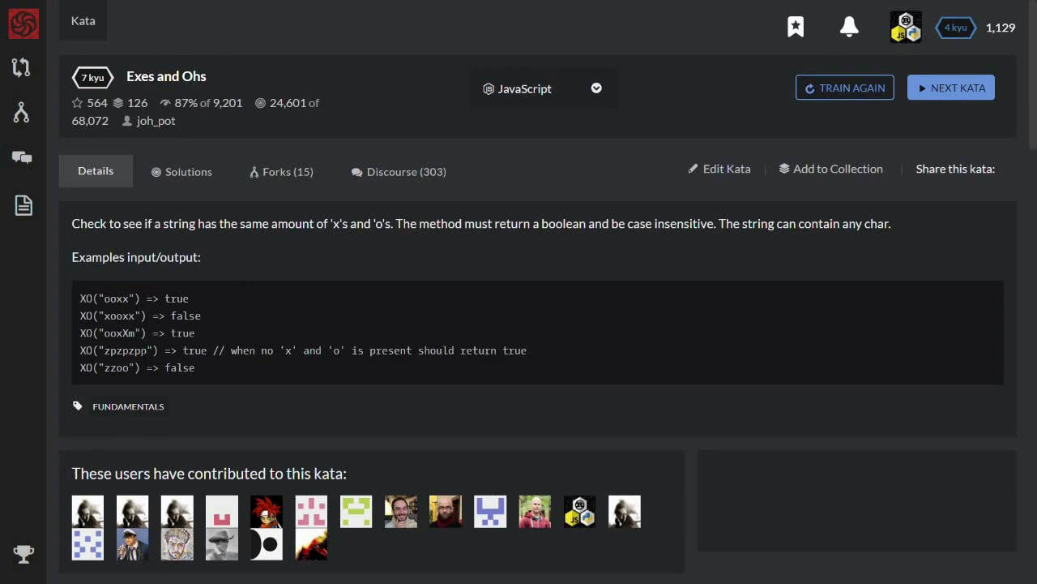
{"action": "double_click", "coordinate": [124, 350]}
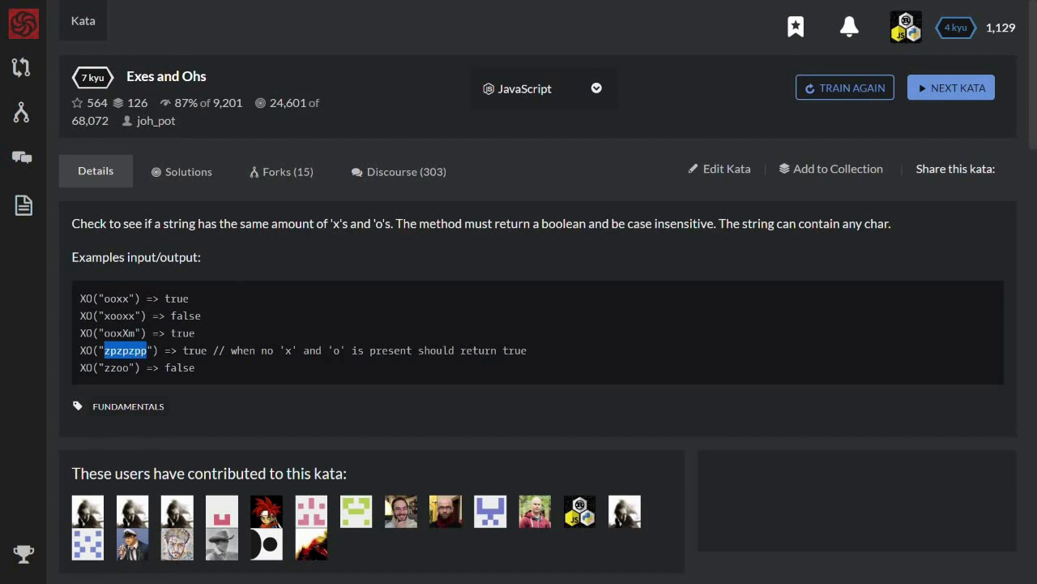
{"action": "mouse_move", "coordinate": [640, 263]}
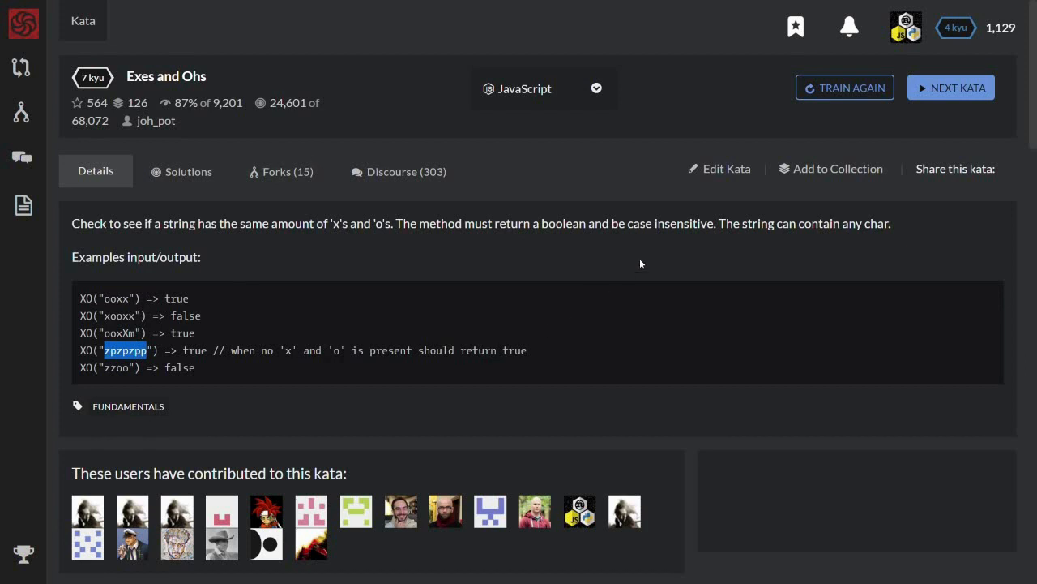
{"action": "left_click", "coordinate": [845, 87]}
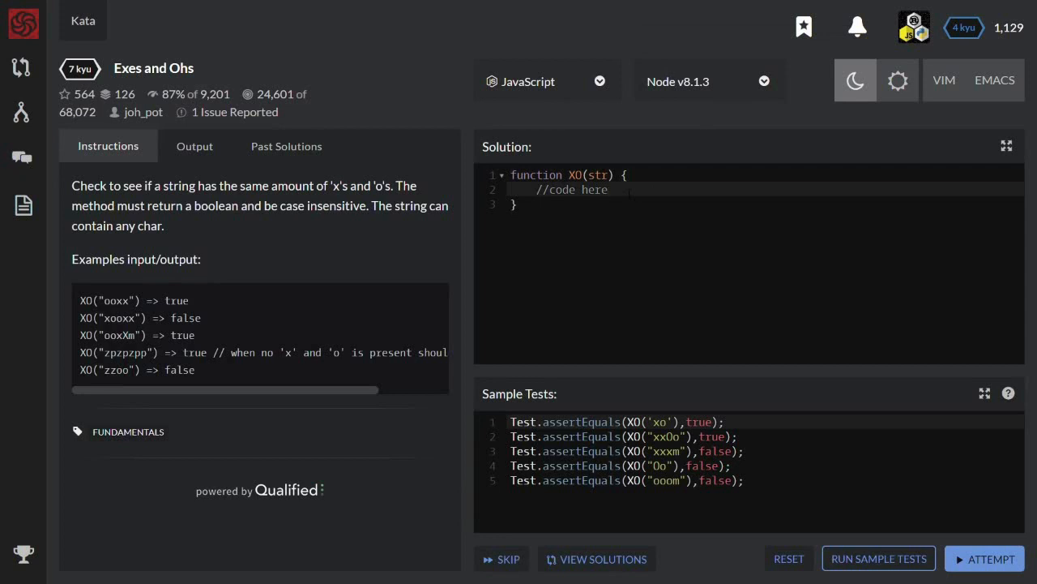
Declare let equal = 0 and a forEach over str.split('') adding 1 for each lowercase-matched 'x'.
{"action": "left_click", "coordinate": [607, 188]}
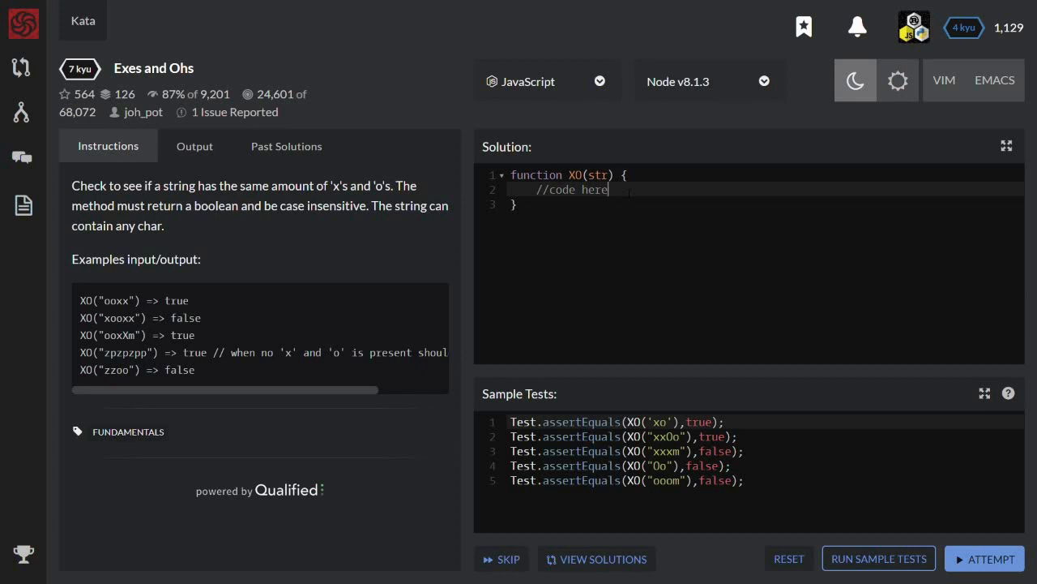
{"action": "type", "text": "let"}
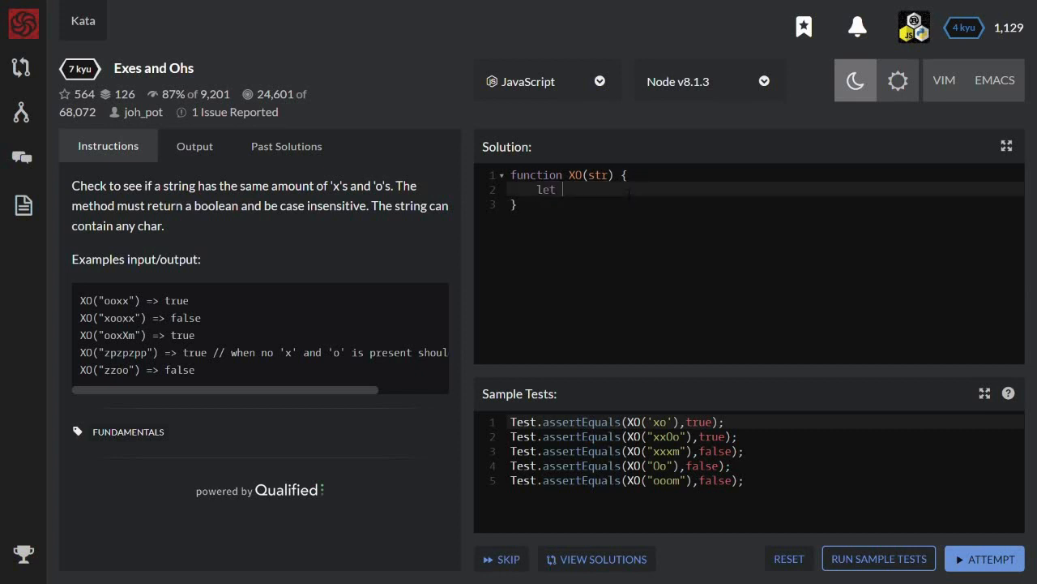
{"action": "type", "text": "equal = 0;"}
{"action": "type", "text": "str."}
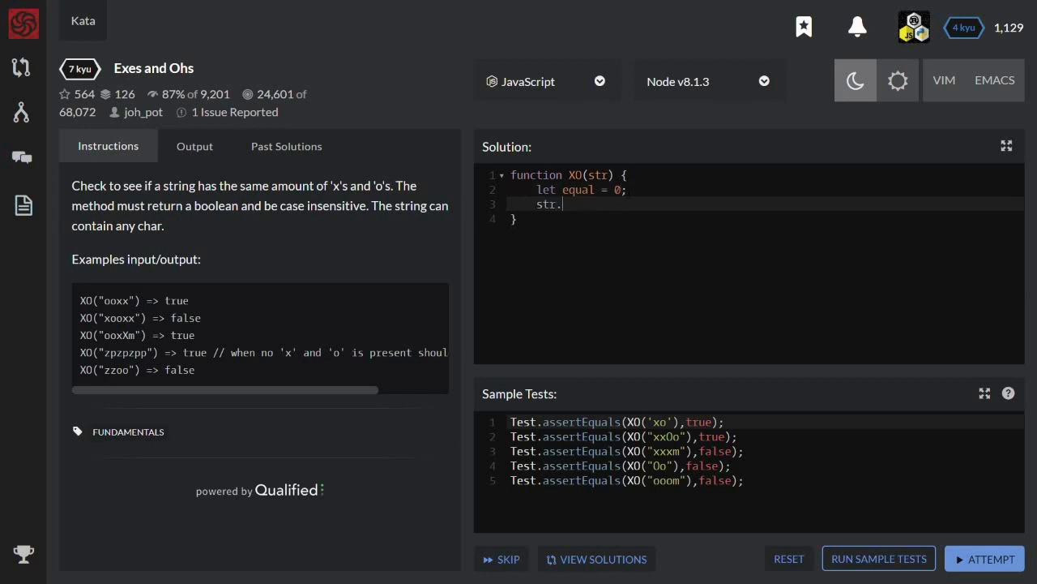
{"action": "type", "text": "split('').forEach(c => {"}
{"action": "type", "text": "if ("}
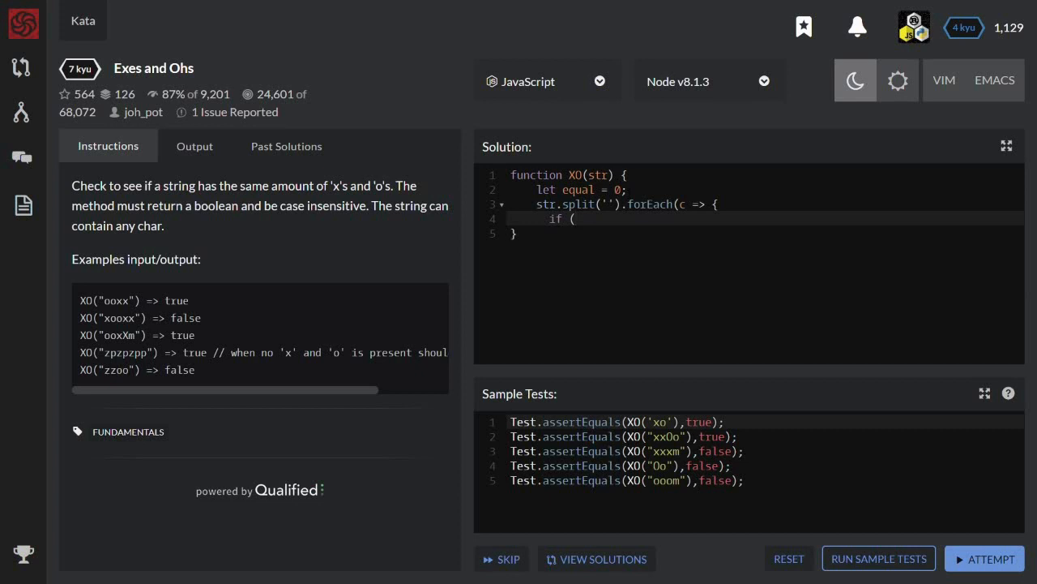
{"action": "type", "text": "'x' ==="}
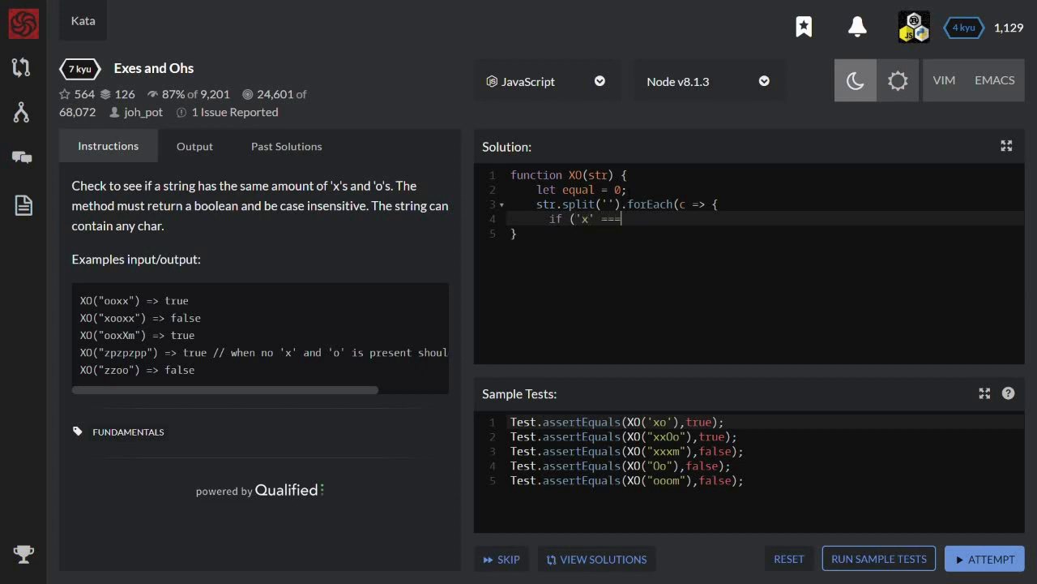
{"action": "type", "text": "c.to"}
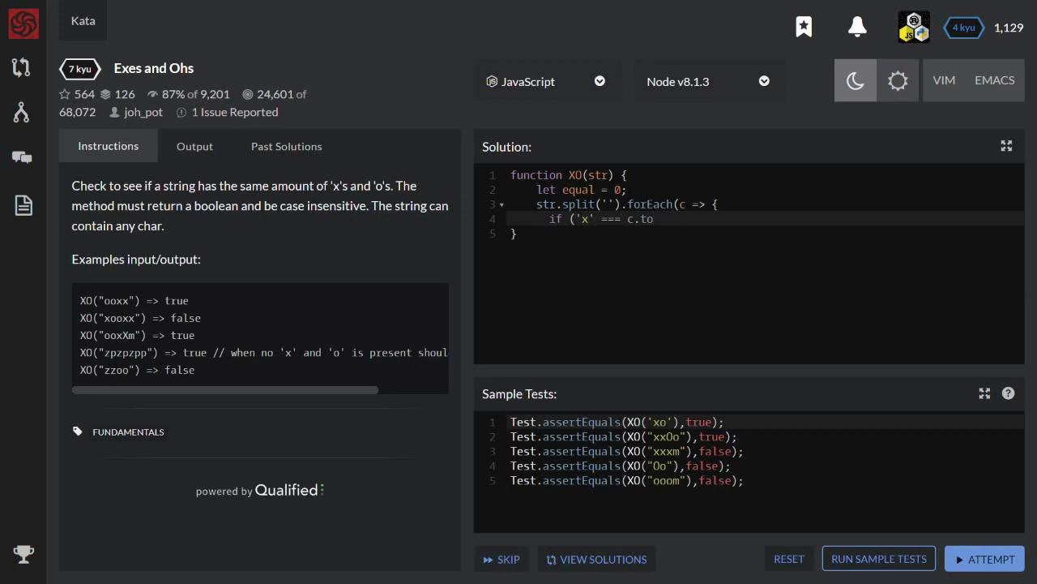
{"action": "type", "text": "LoweCase()) {"}
{"action": "type", "text": "equal +"}
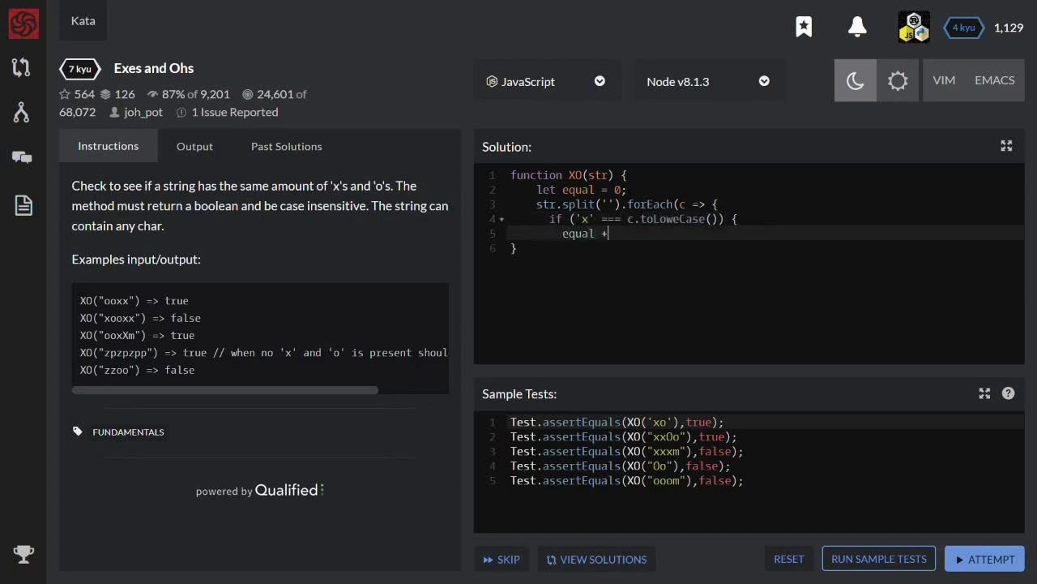
{"action": "type", "text": "= 1;"}
{"action": "type", "text": "if ('o"}
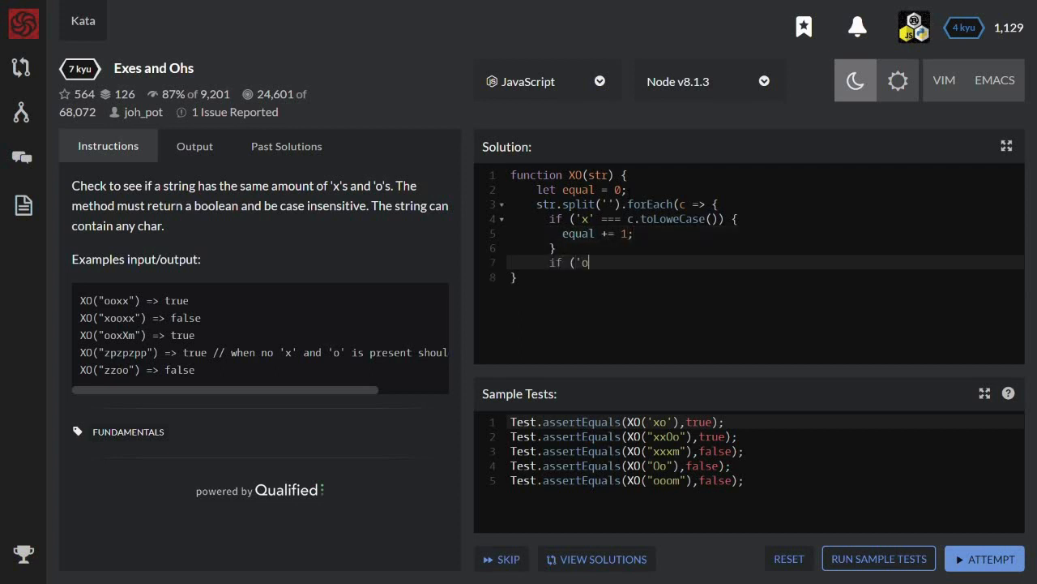
Subtract 1 for each 'o' and finish with return equal === 0;.
{"action": "type", "text": "'=== c.toLowerCase())"}
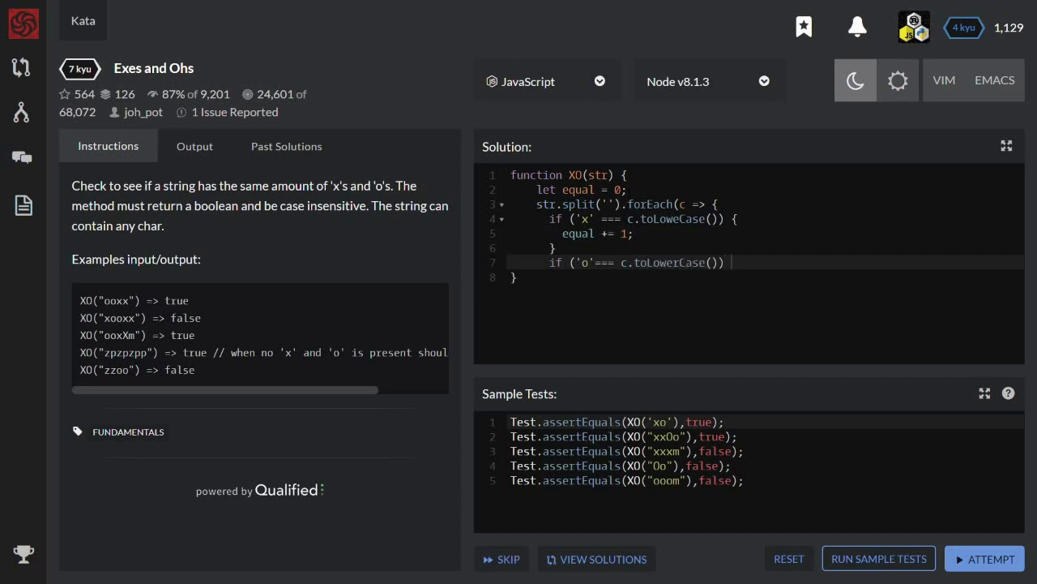
{"action": "type", "text": "{"}
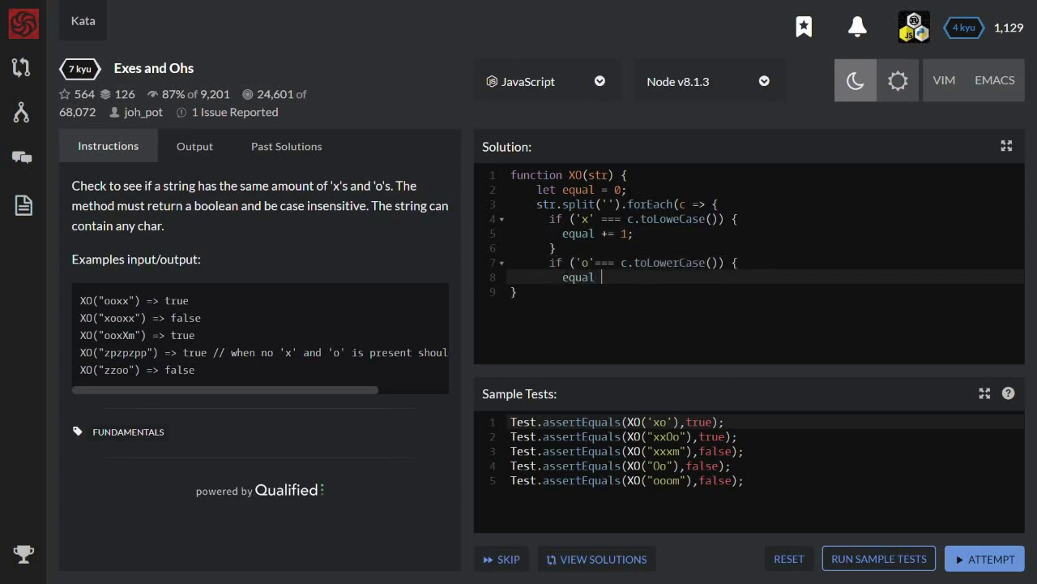
{"action": "type", "text": "-= 1;"}
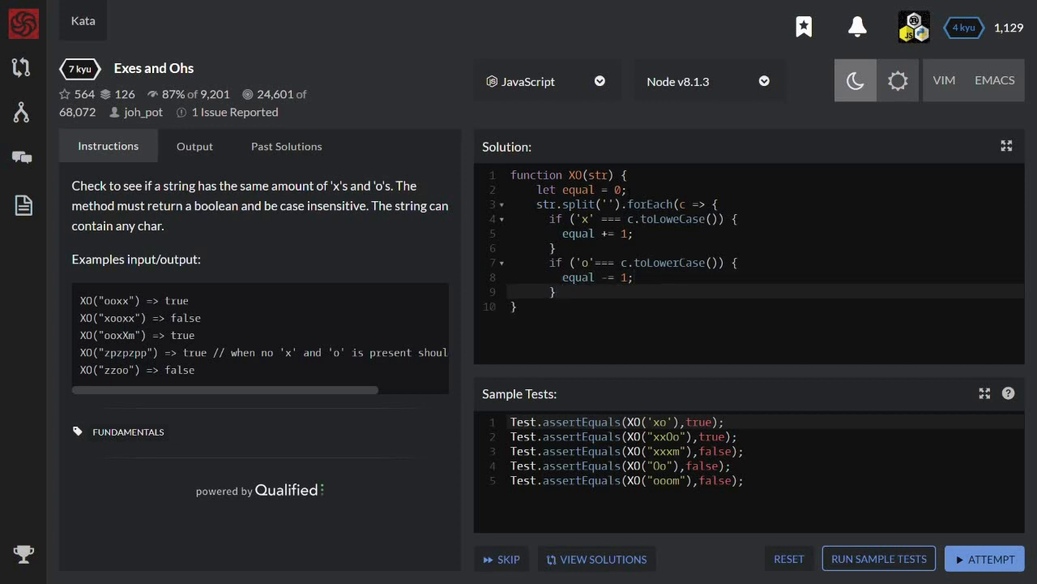
{"action": "type", "text": "ret"}
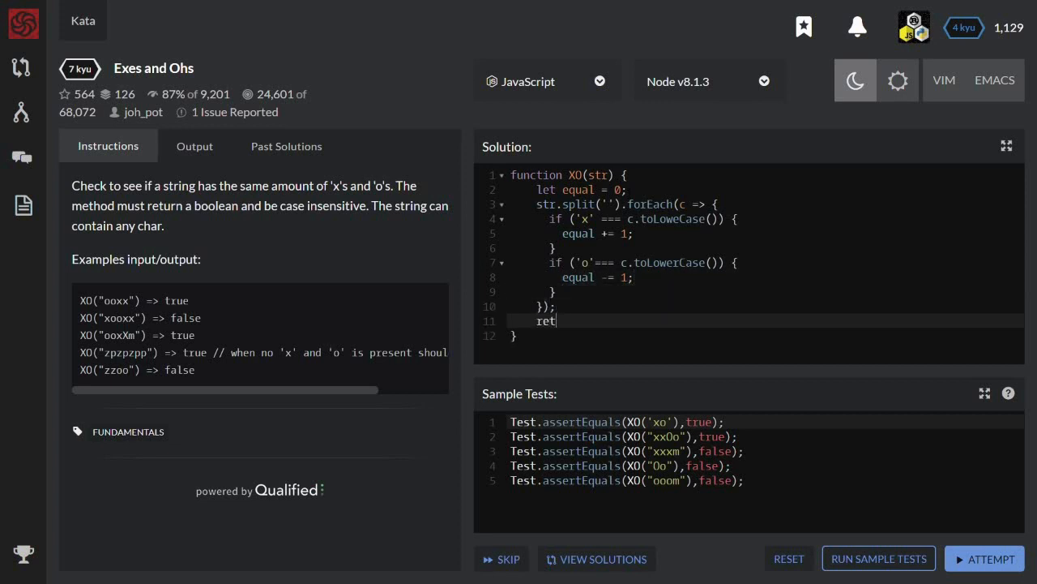
{"action": "type", "text": "urn"}
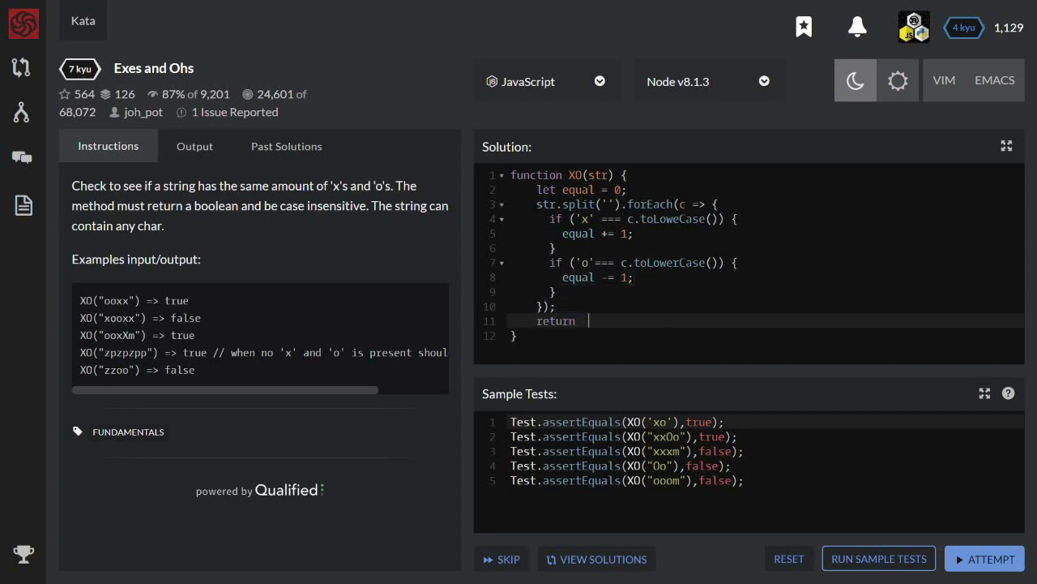
{"action": "type", "text": "equal ==="}
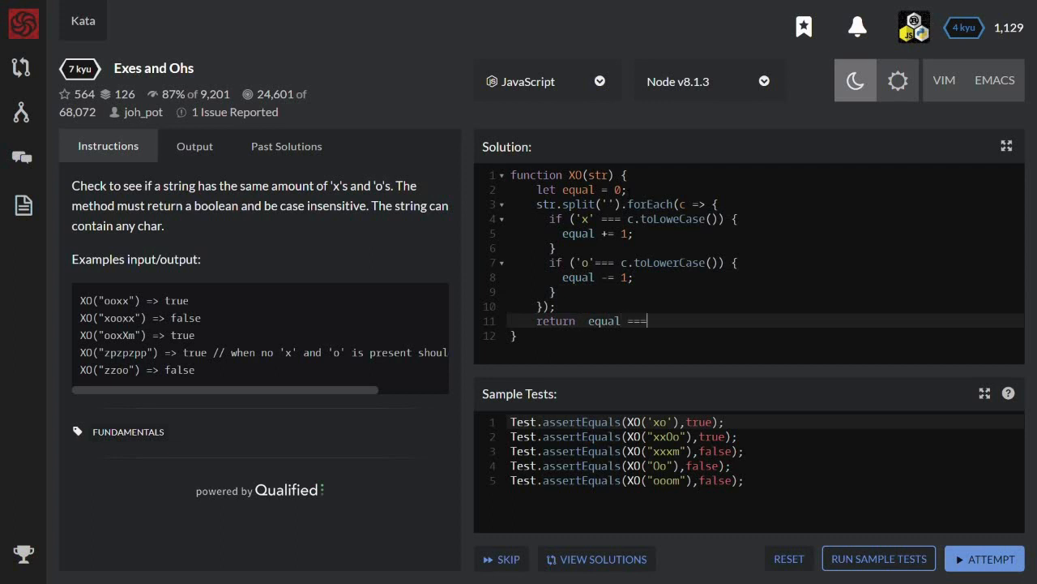
{"action": "type", "text": "0"}
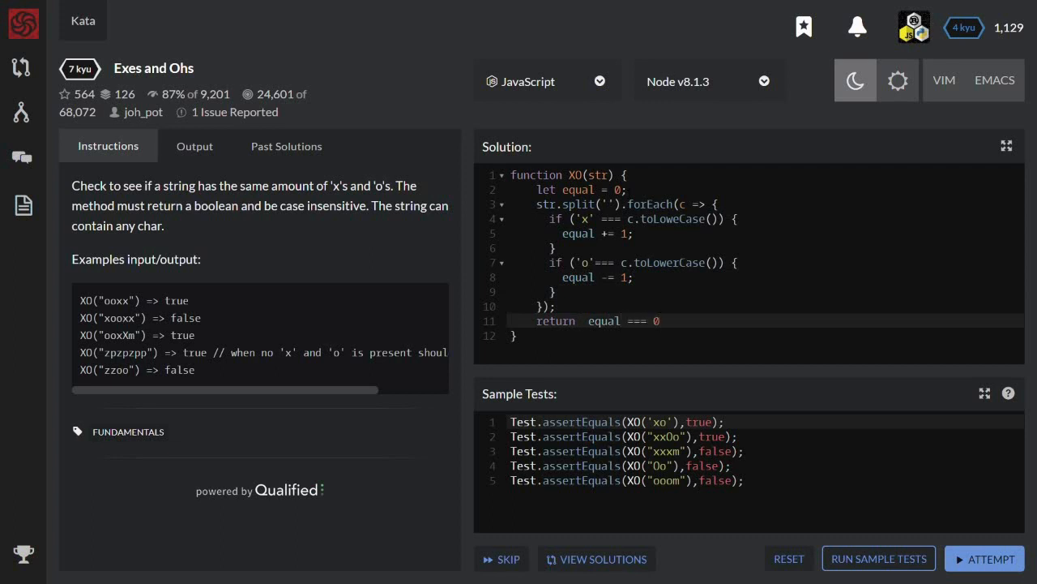
{"action": "left_click", "coordinate": [648, 321]}
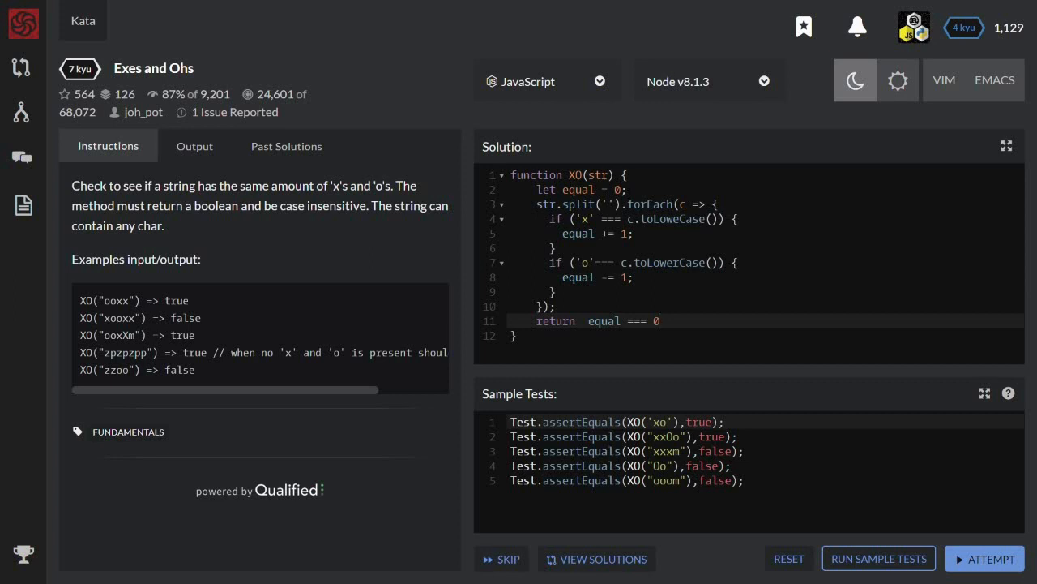
{"action": "type", "text": ";"}
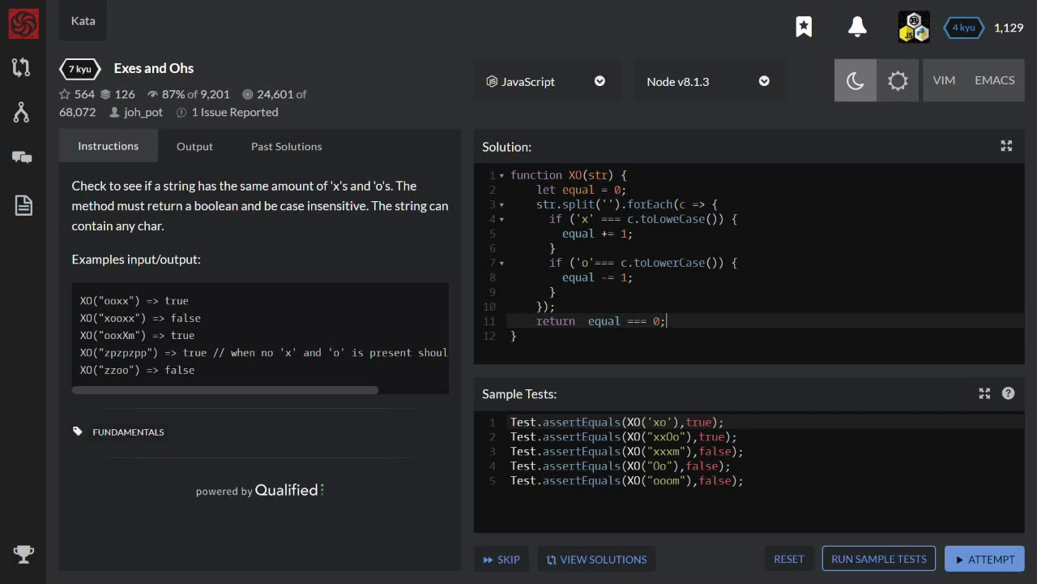
Run the sample tests, fix the 'toLoweCase' TypeError to toLowerCase, and rerun them.
{"action": "left_click", "coordinate": [878, 558]}
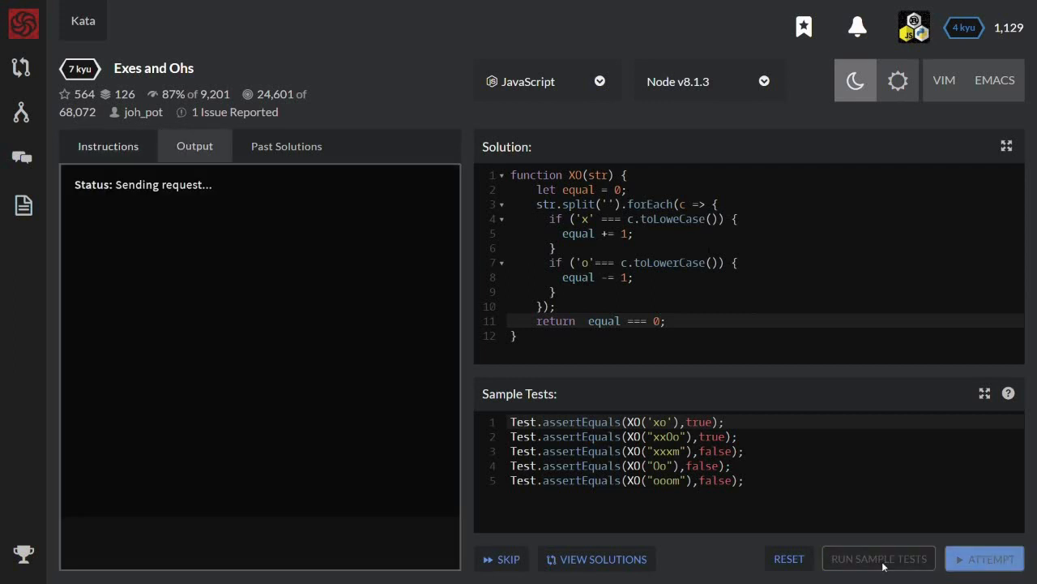
{"action": "left_click", "coordinate": [878, 558]}
{"action": "type", "text": "r"}
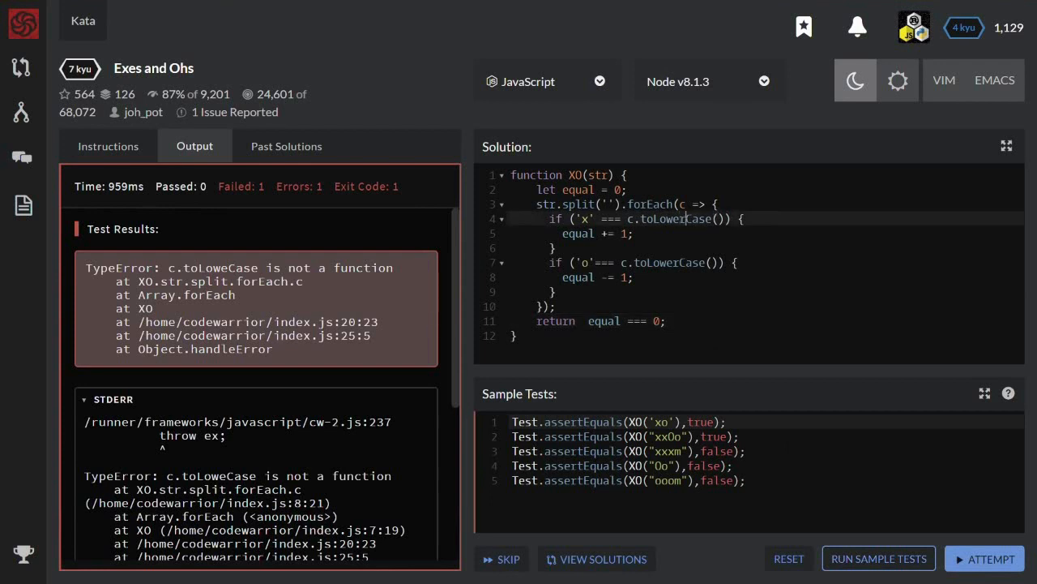
{"action": "left_click", "coordinate": [879, 558]}
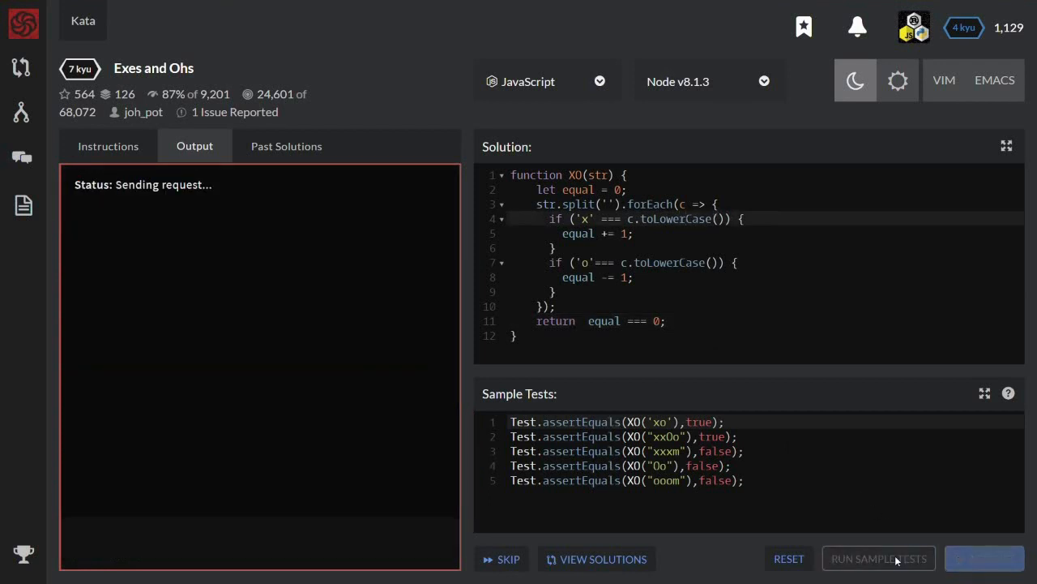
{"action": "left_click", "coordinate": [879, 558]}
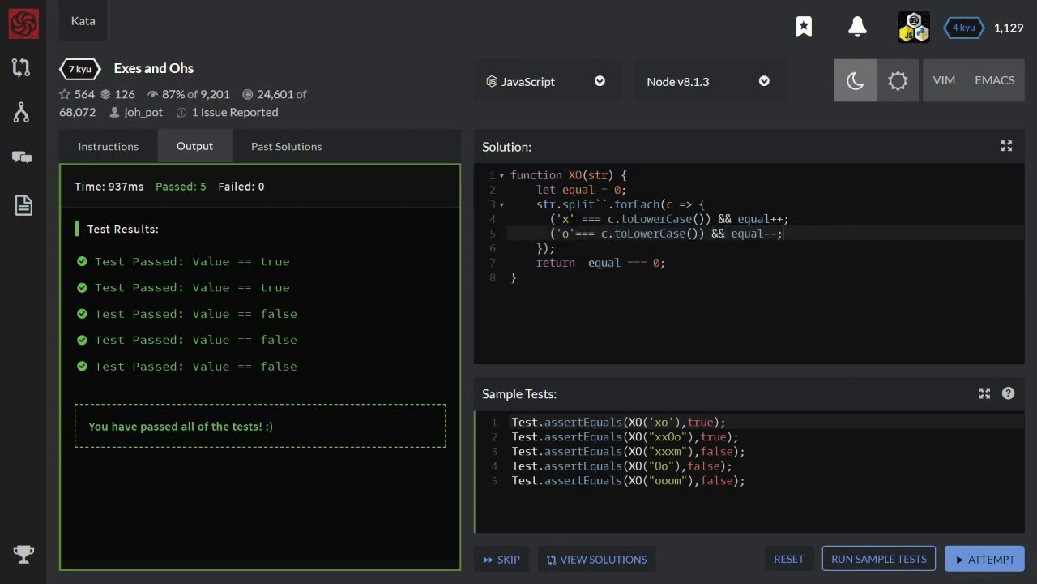
Rerun the sample tests on the condensed ('x' === c) && equal++ version.
{"action": "left_click", "coordinate": [878, 557]}
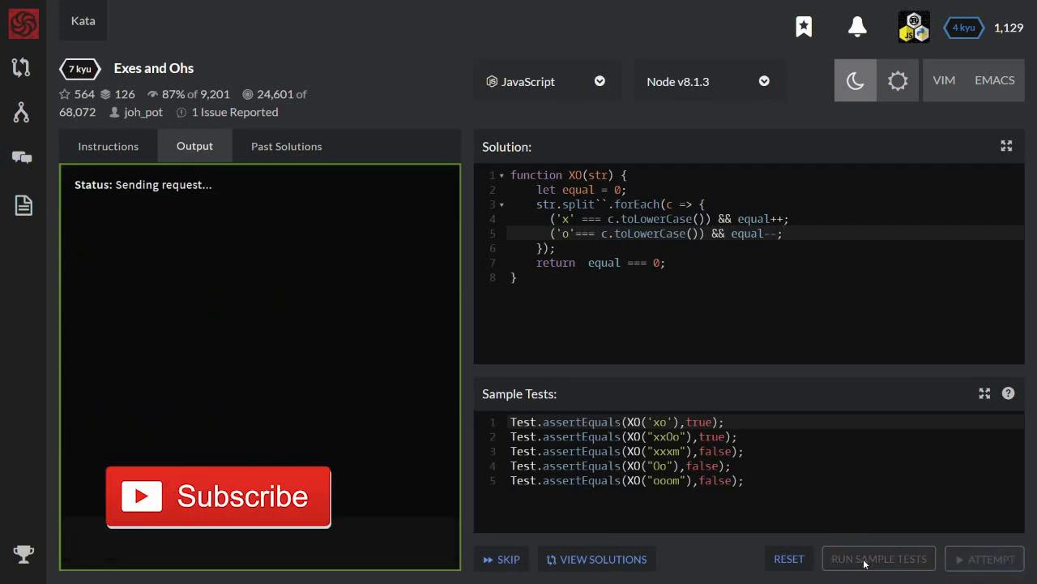
Start str.split``.reduce((a, c) => ...) returning a + 1 when c lowercases to 'x'.
{"action": "left_click", "coordinate": [879, 558]}
{"action": "type", "text": "stre"}
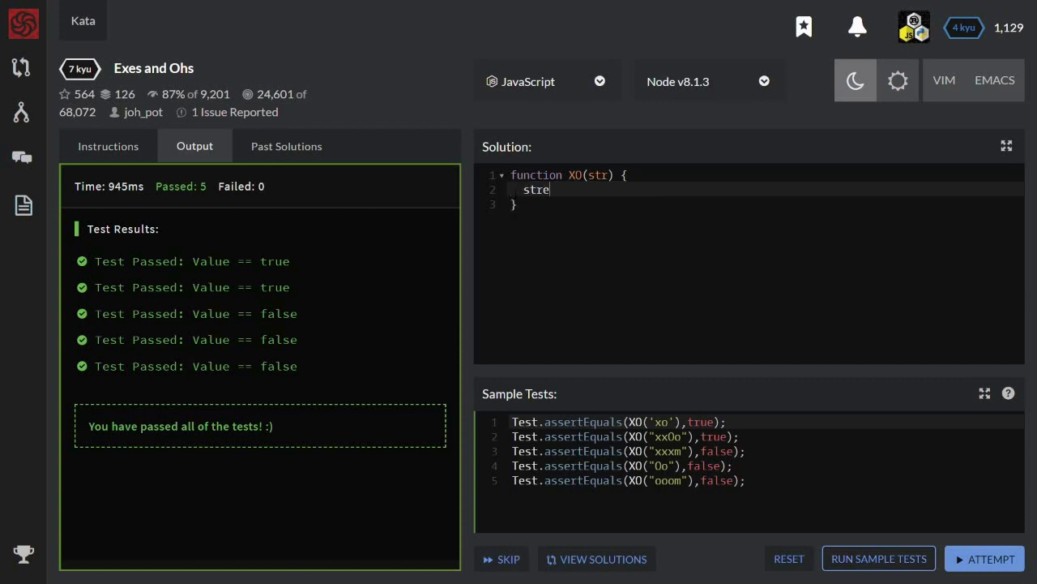
{"action": "type", "text": ".split`"}
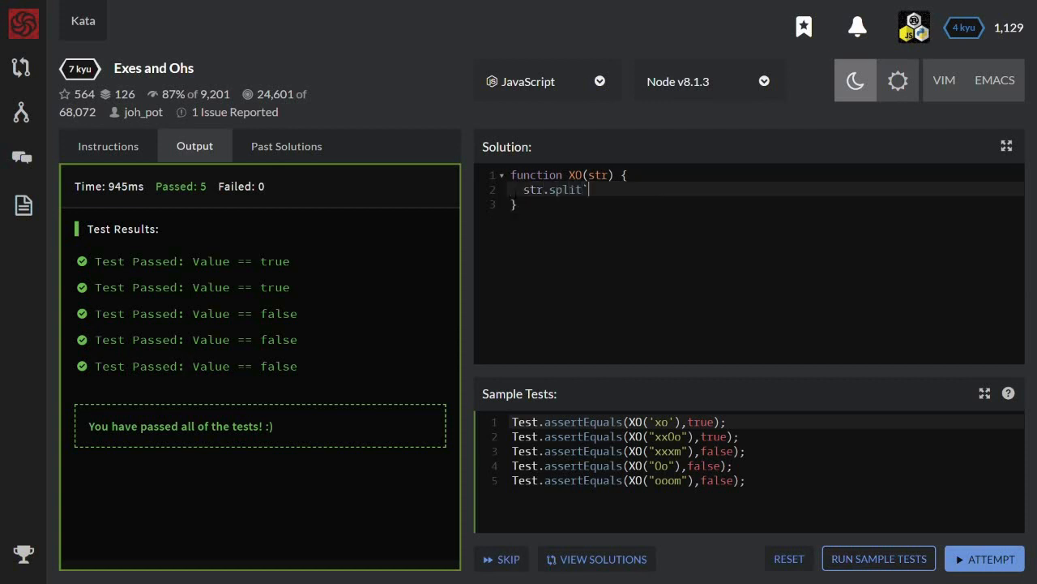
{"action": "type", "text": "`.reduce"}
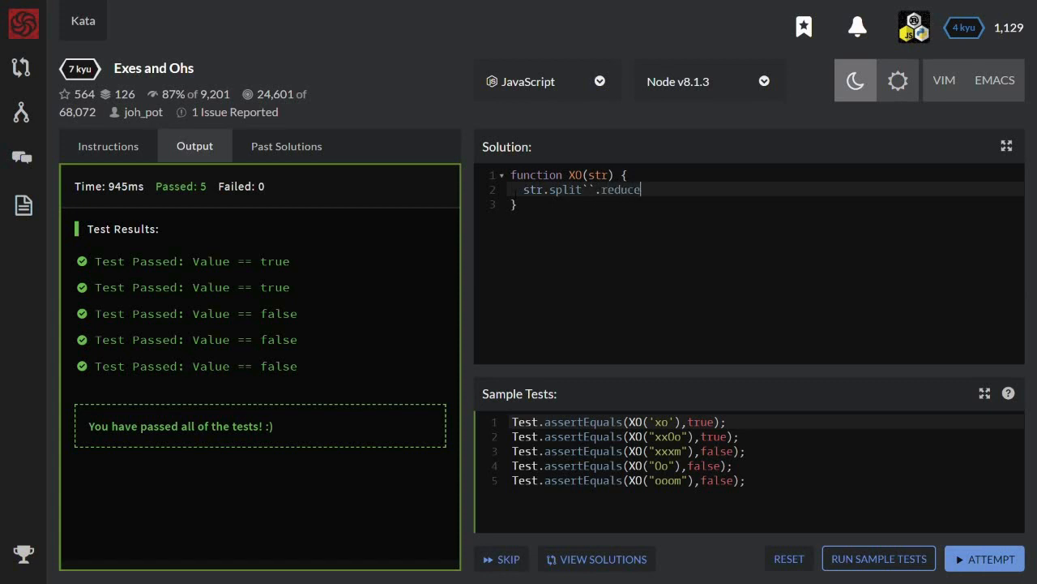
{"action": "type", "text": "((a, c) => {"}
{"action": "type", "text": "if"}
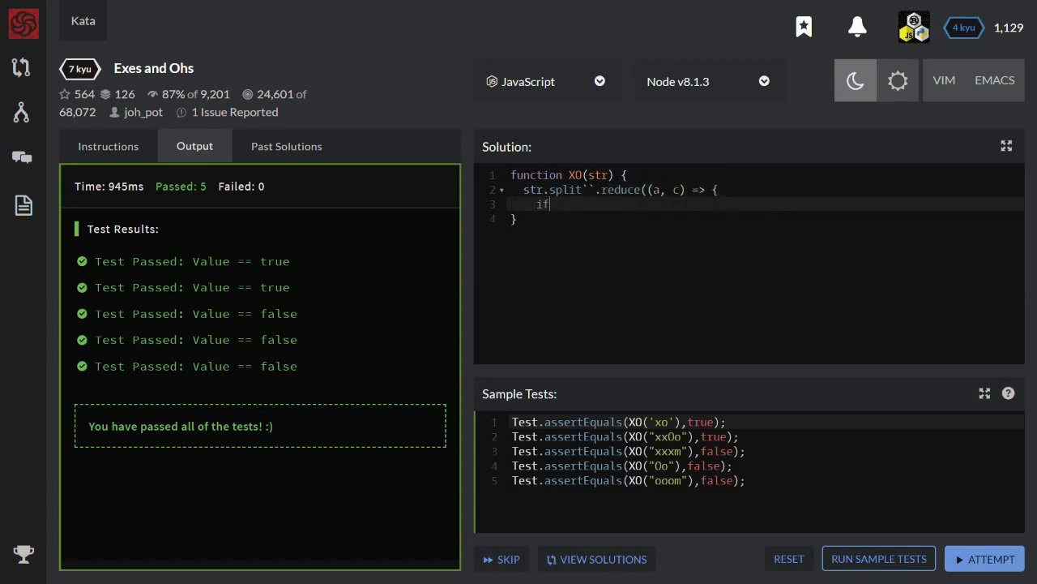
{"action": "type", "text": "('x' ="}
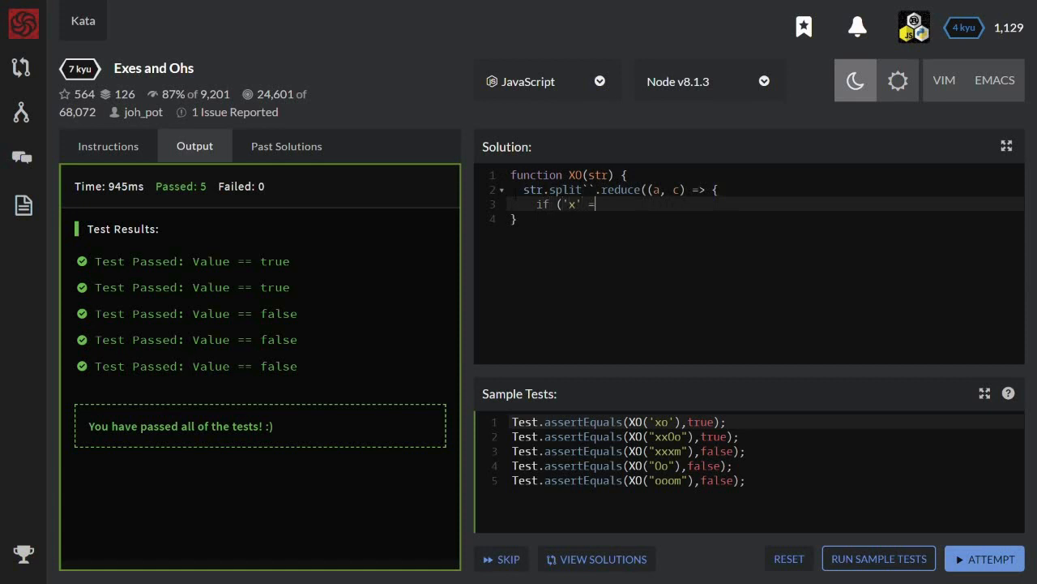
{"action": "type", "text": "== c."}
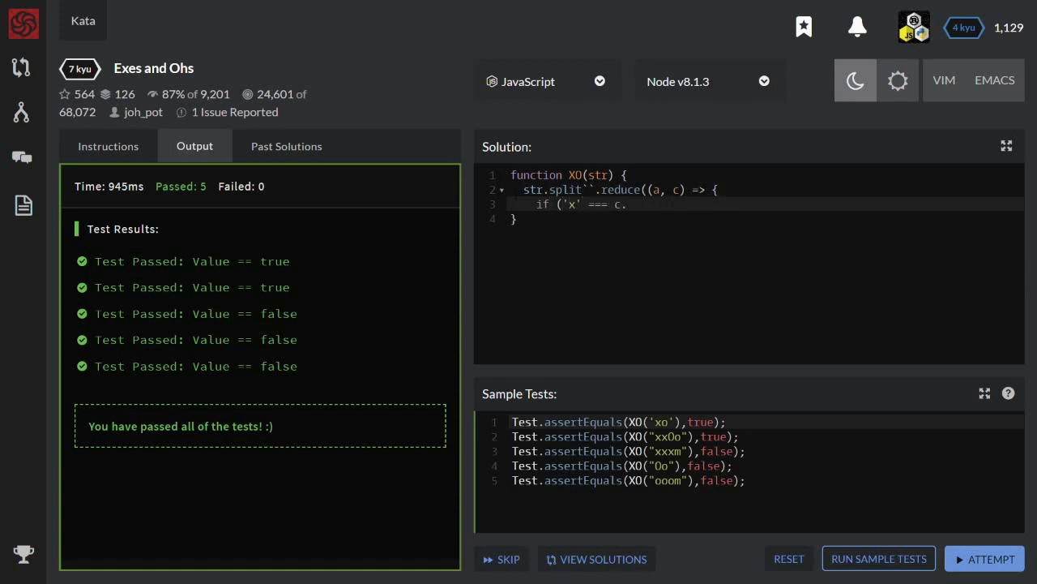
{"action": "type", "text": "to"}
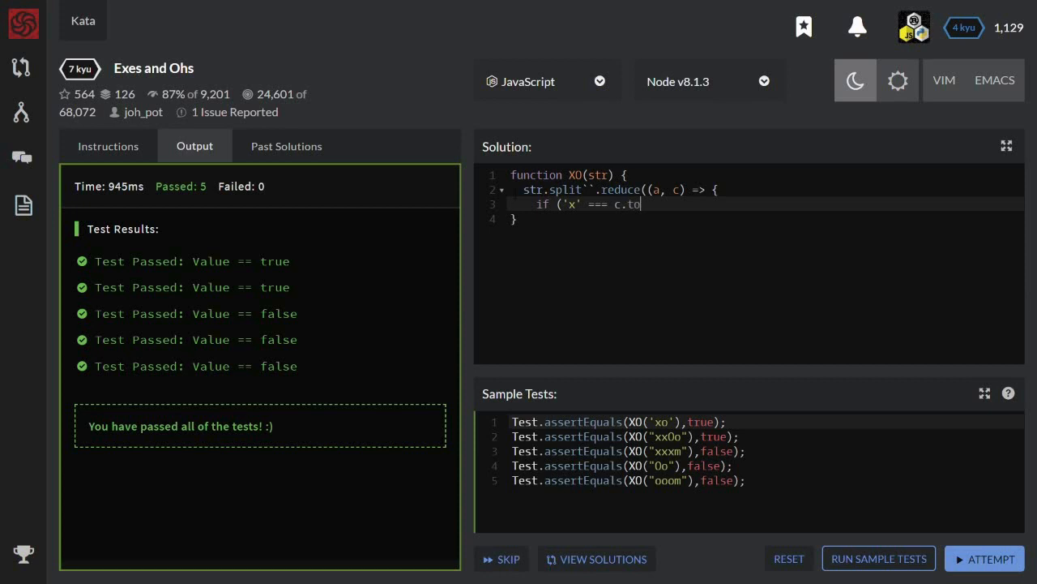
{"action": "type", "text": "LowerCase()) {"}
{"action": "type", "text": "retur"}
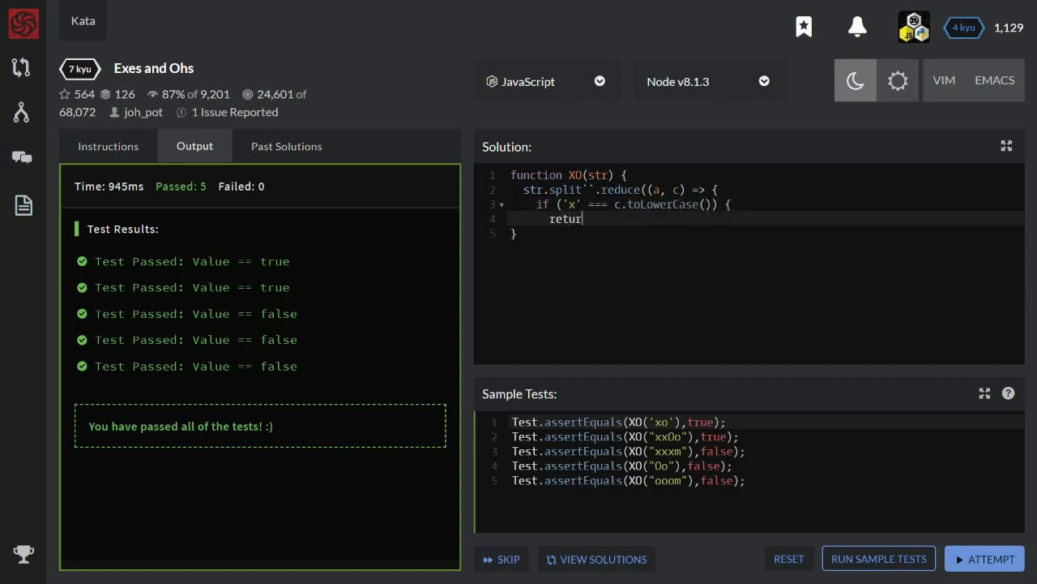
{"action": "type", "text": "a + 1;"}
{"action": "type", "text": "} else"}
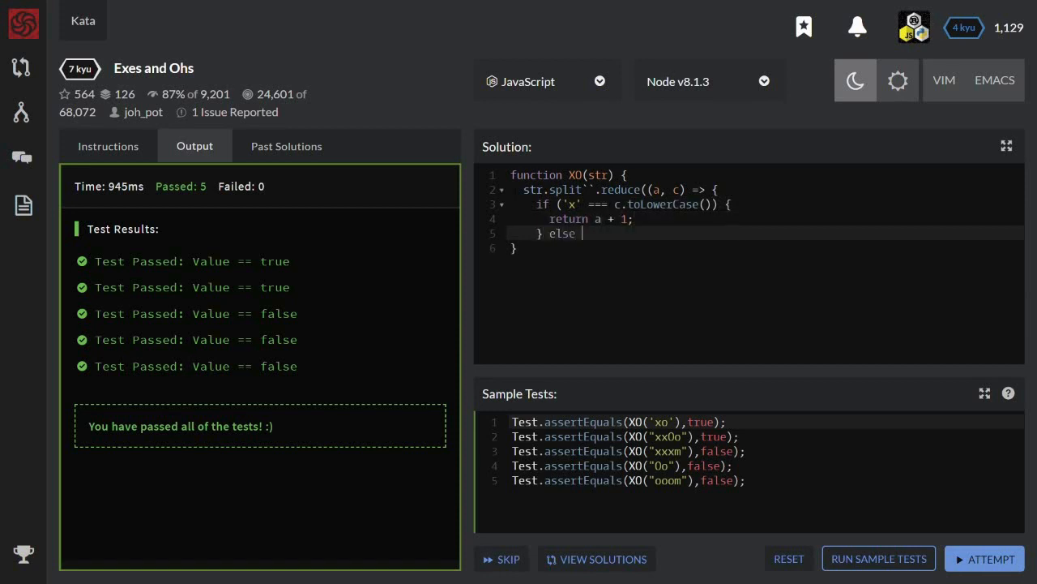
Add the else-if 'o' branch returning a - 1, else return a, seed 0 and compare === 0, then begin a const header.
{"action": "type", "text": "if ('0"}
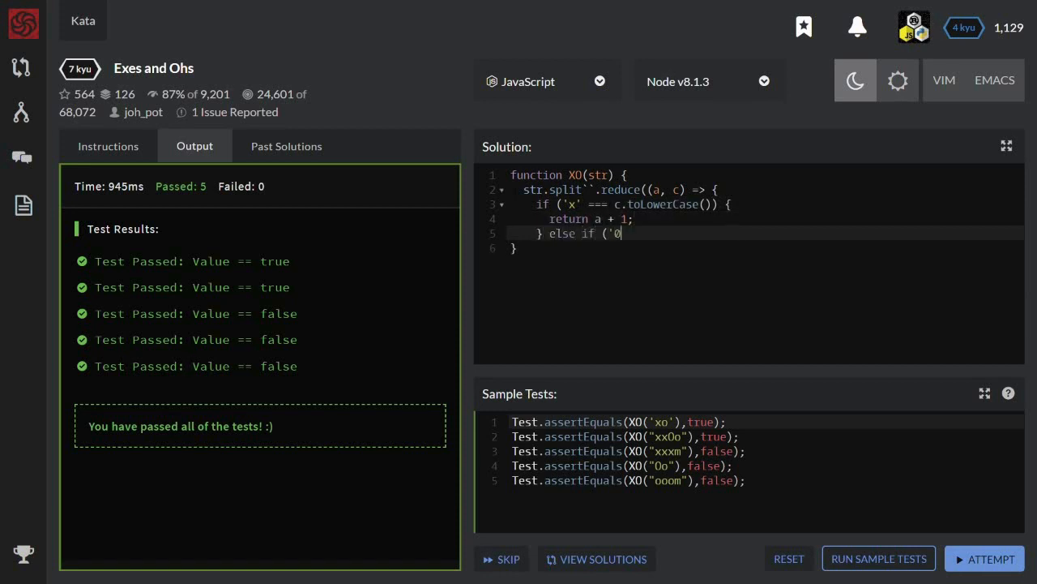
{"action": "type", "text": "'o' === c.to"}
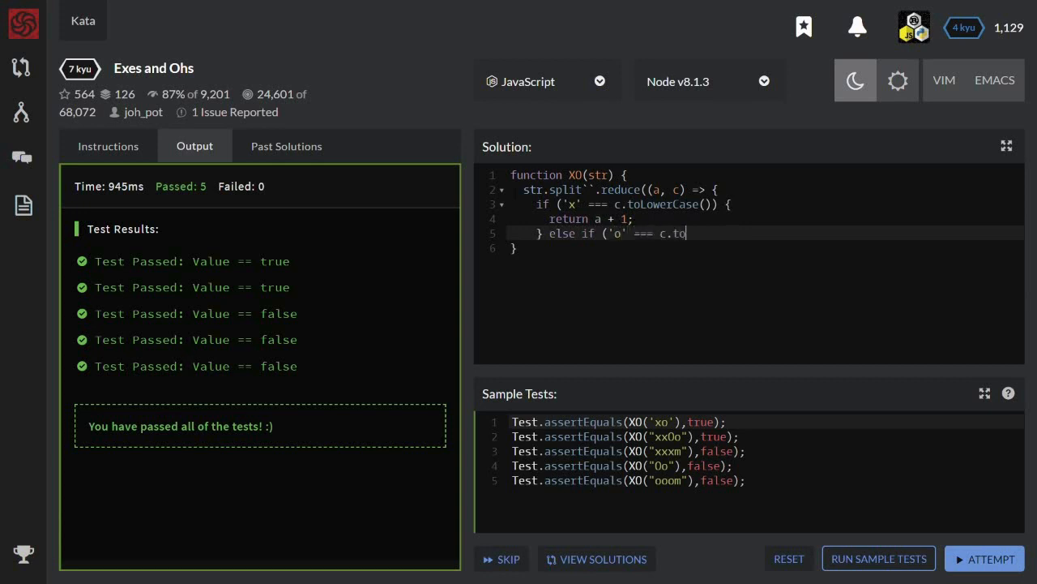
{"action": "type", "text": "LowerCase()) {"}
{"action": "type", "text": "return"}
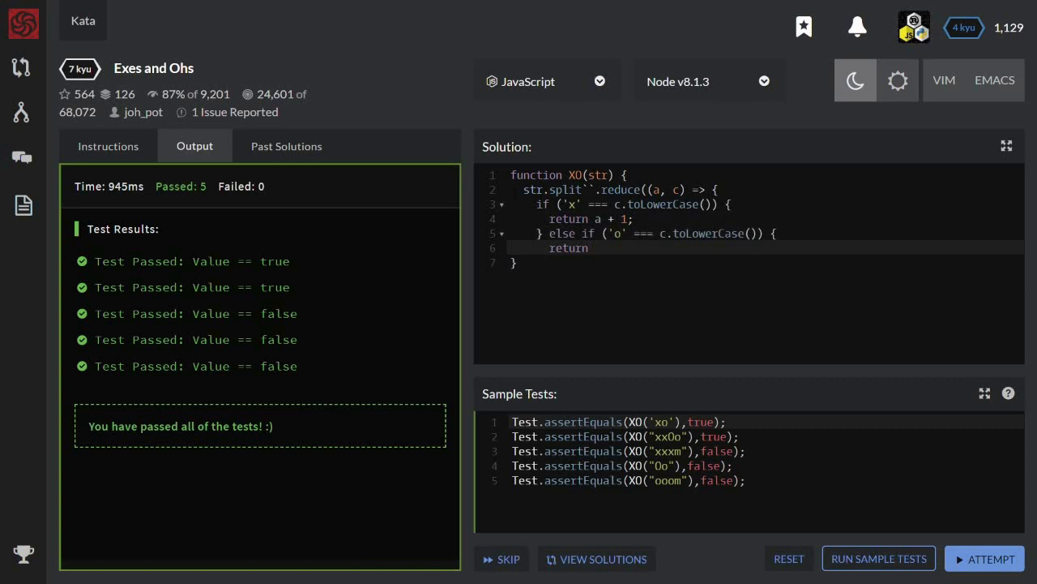
{"action": "type", "text": "a - 1;"}
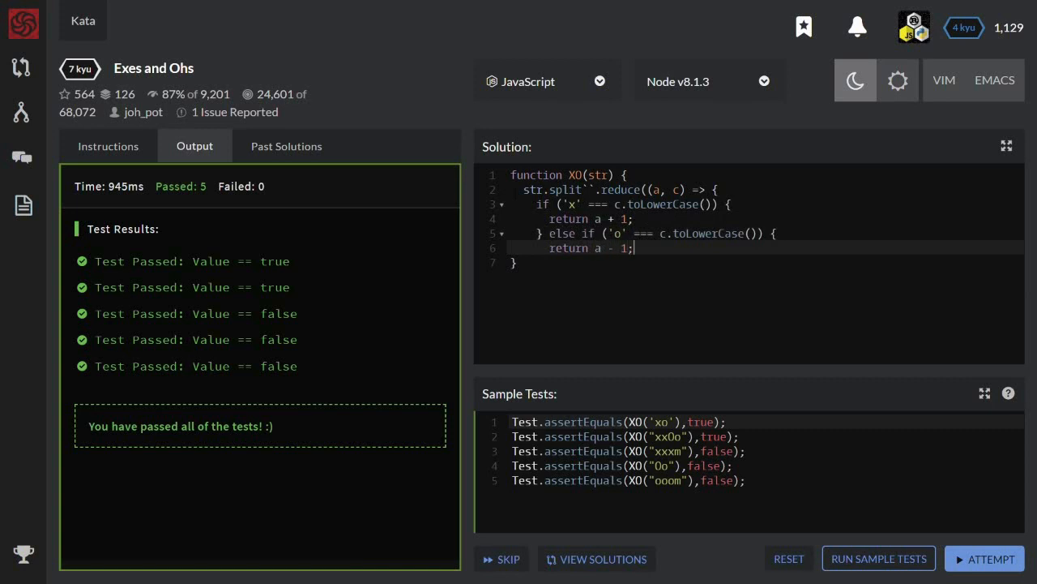
{"action": "key", "text": "Enter"}
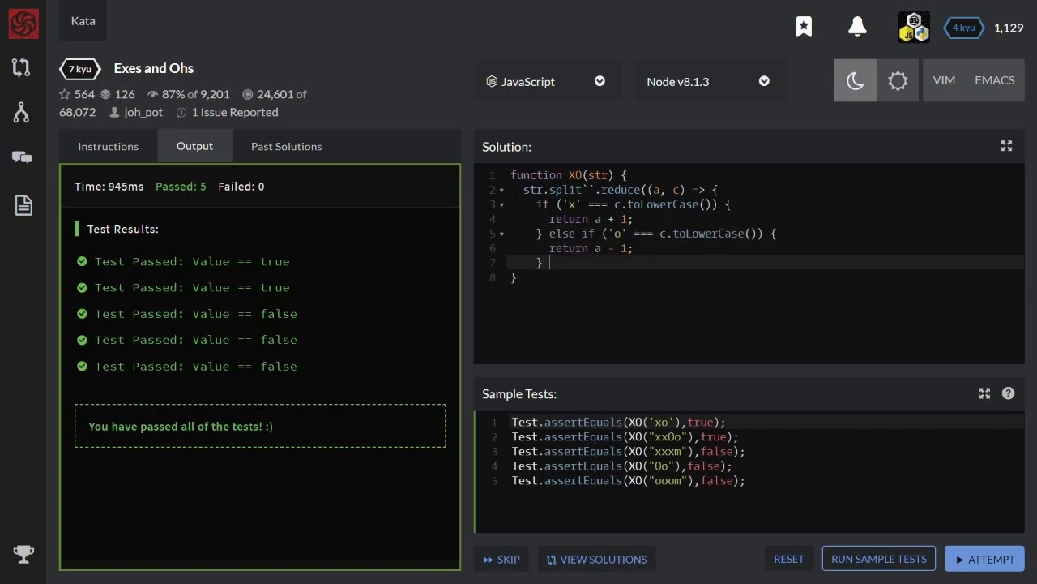
{"action": "type", "text": "else"}
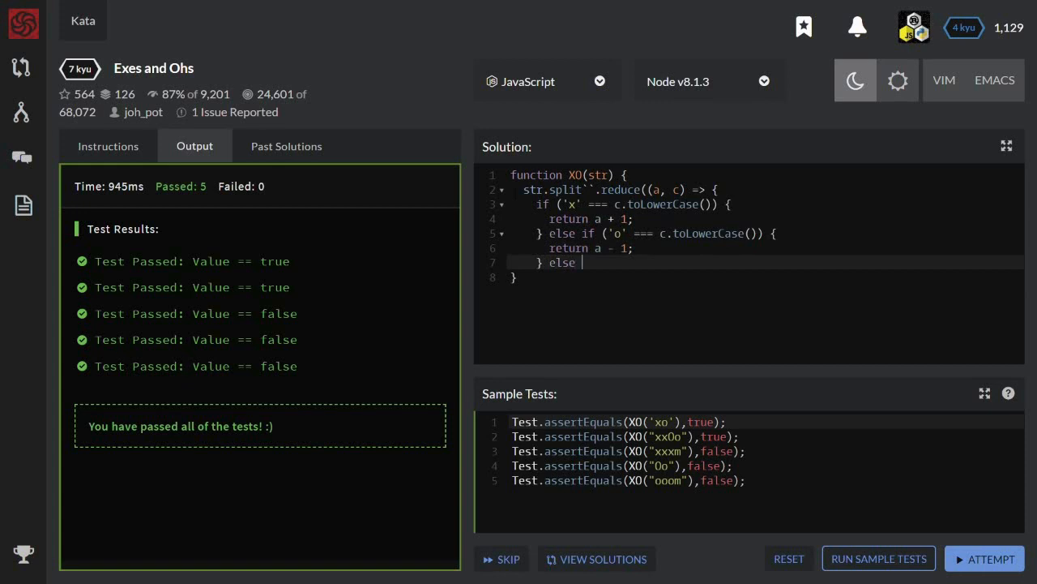
{"action": "type", "text": "return a;"}
{"action": "type", "text": "}, 0)"}
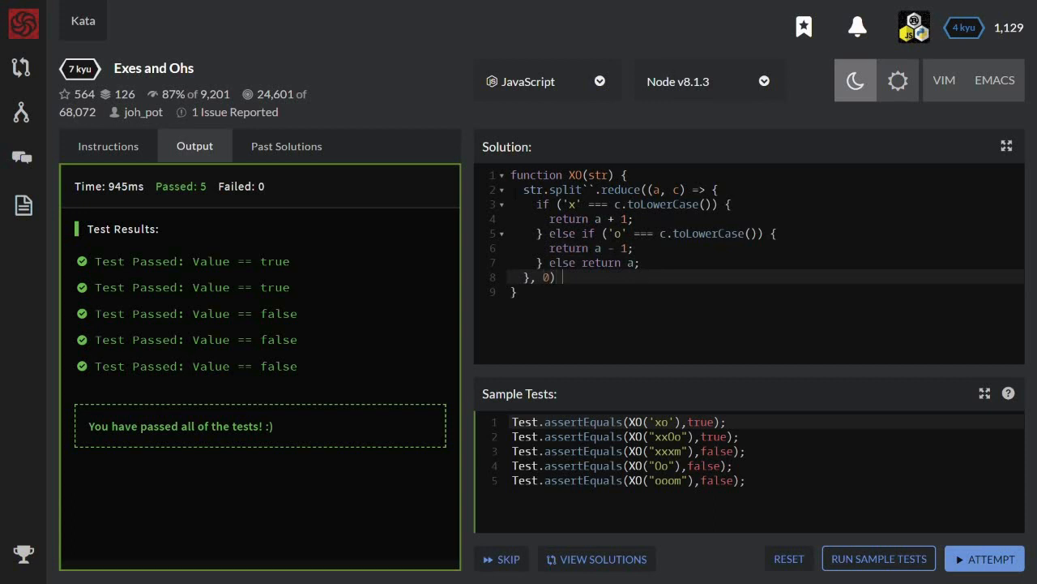
{"action": "type", "text": "=== 0"}
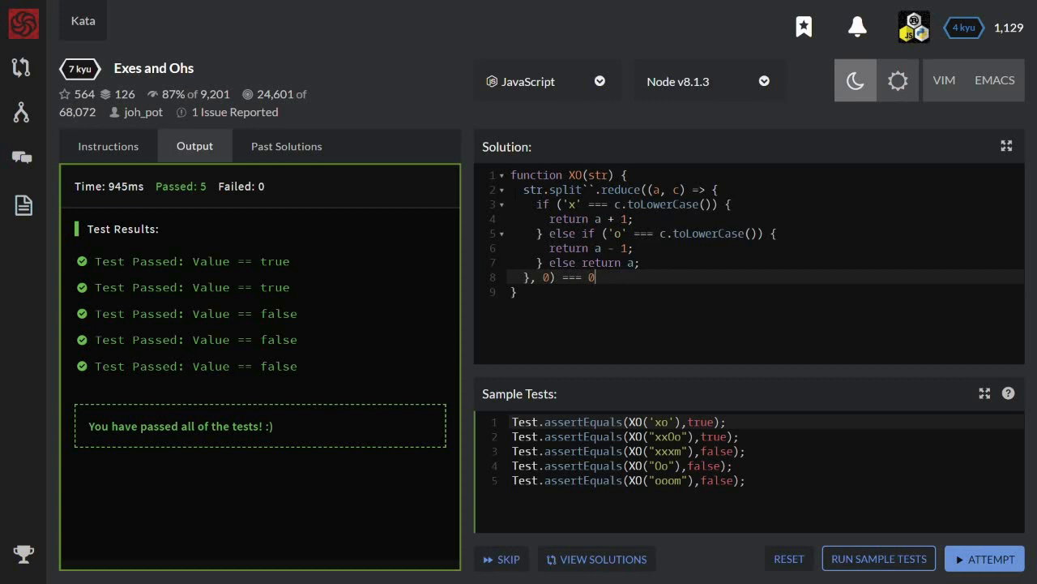
{"action": "type", "text": ";"}
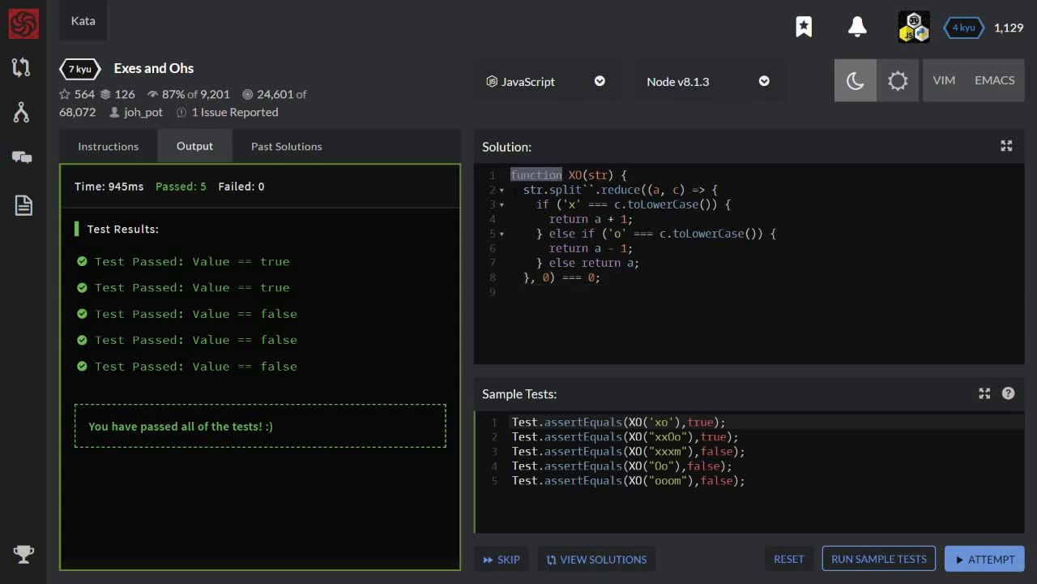
{"action": "type", "text": "cosnt"}
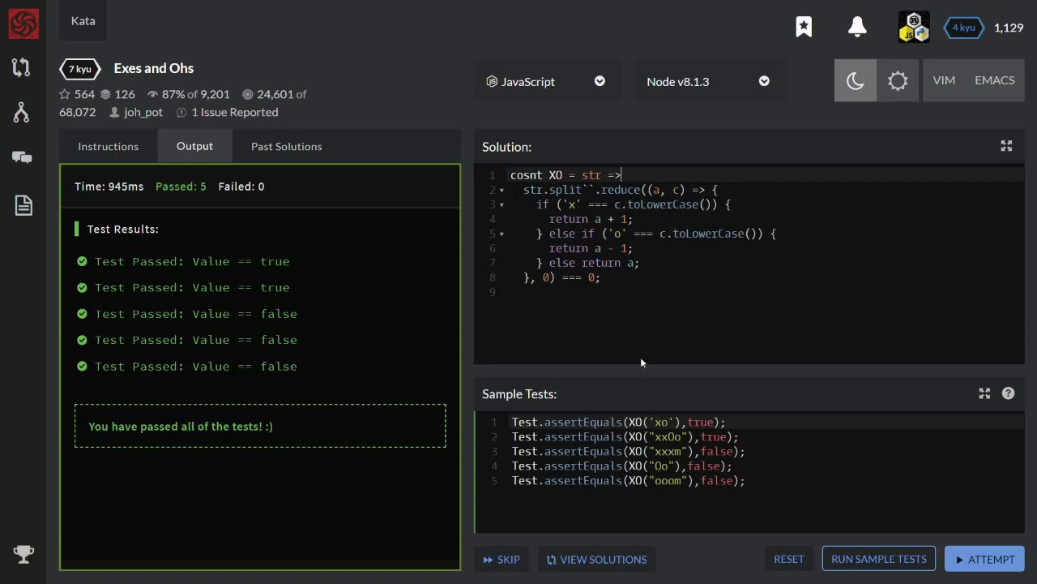
Run the sample tests, correct 'cosnt' to const, and rerun so all five pass.
{"action": "left_click", "coordinate": [879, 557]}
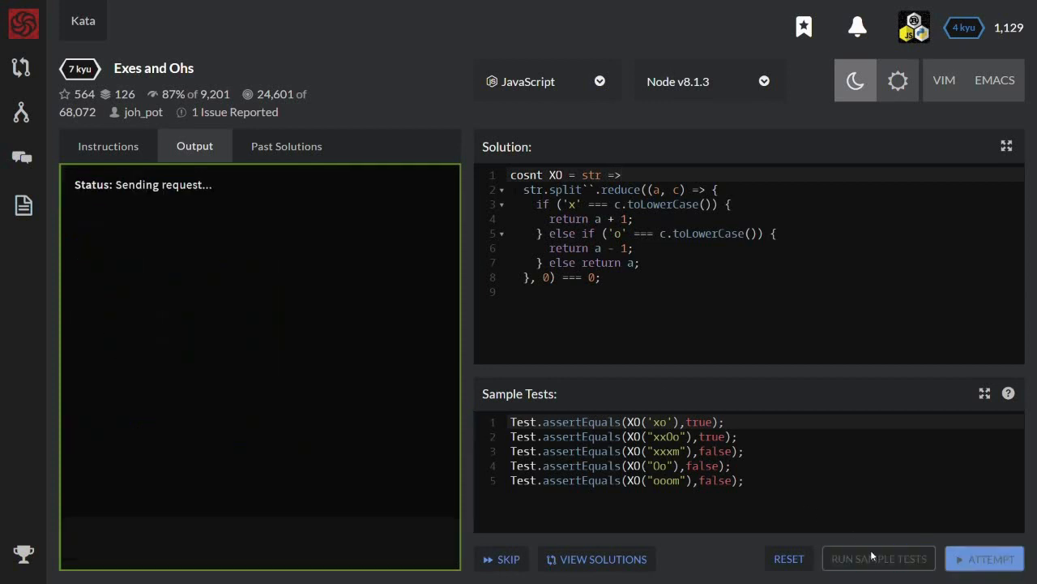
{"action": "left_click", "coordinate": [878, 558]}
{"action": "type", "text": "n"}
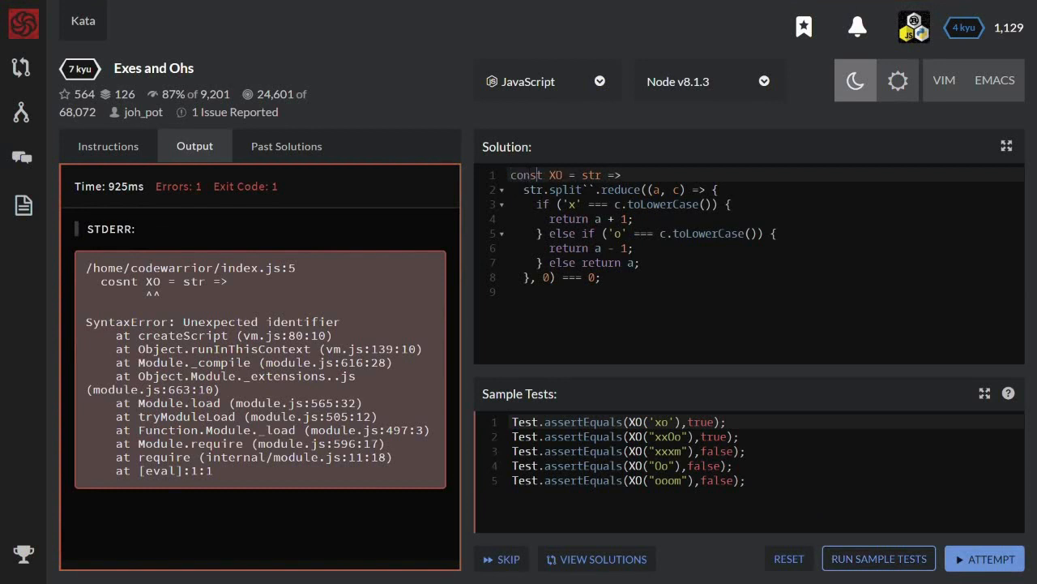
{"action": "left_click", "coordinate": [879, 558]}
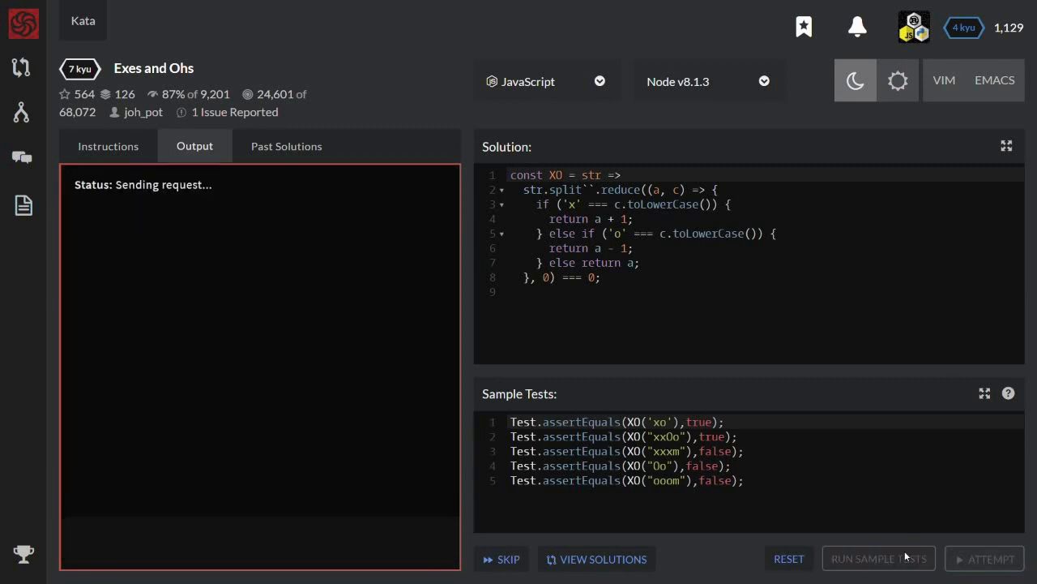
{"action": "left_click", "coordinate": [878, 558]}
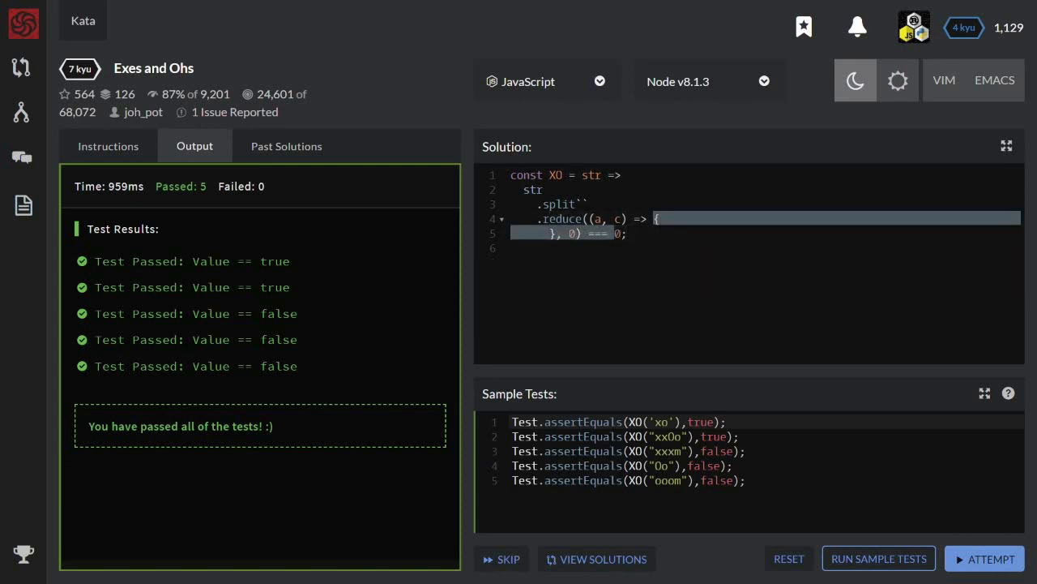
Rewrite the callback as an 'x' ? a+1 : 'o' ? a-1 : a ternary and lowercase the string once before split.
{"action": "type", "text": "'x' === , 0) === 0;"}
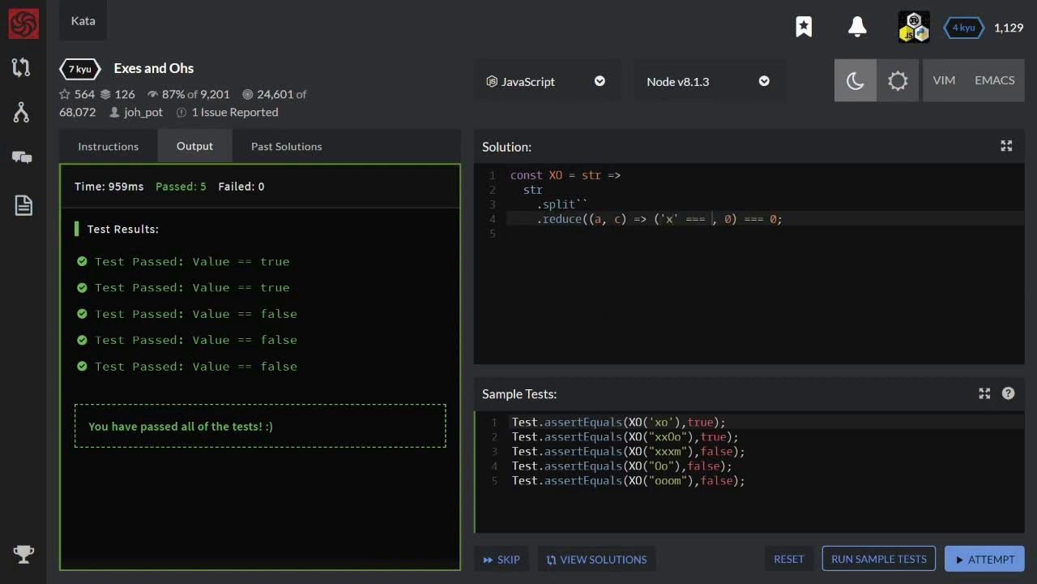
{"action": "type", "text": ".toLowerCase() ? ++a"}
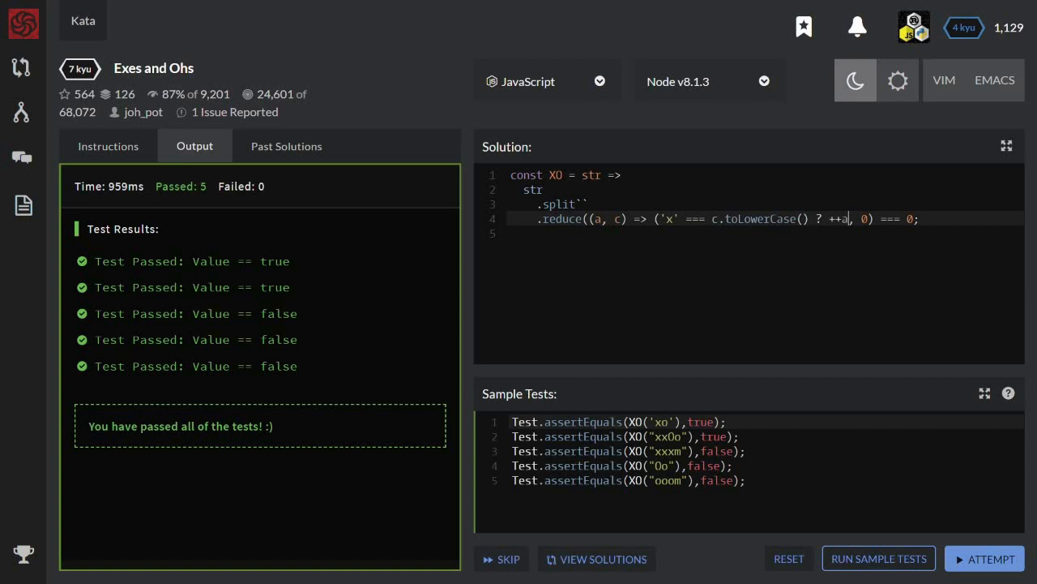
{"action": "double_click", "coordinate": [764, 218]}
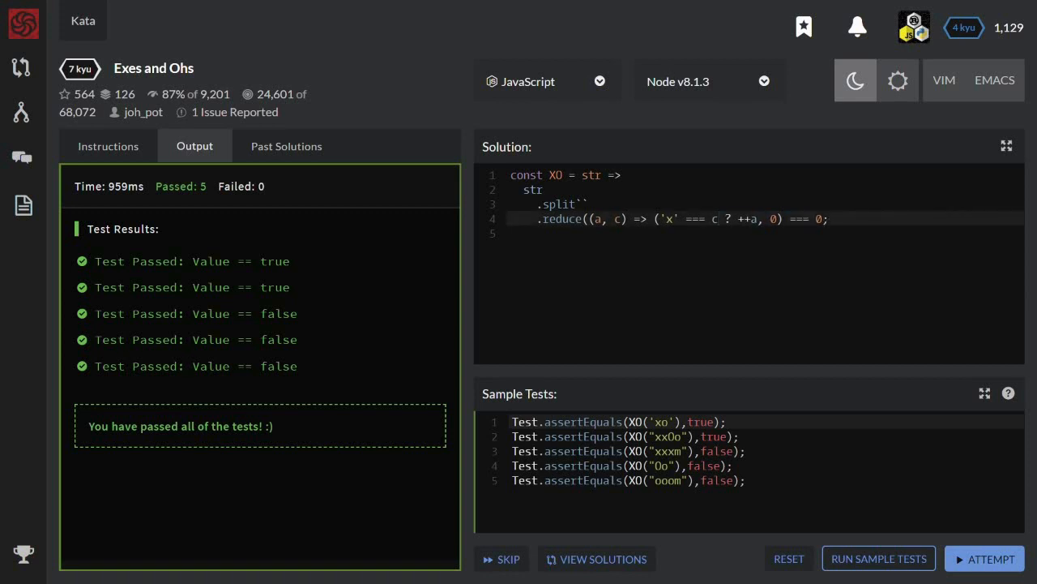
{"action": "type", "text": ".toLowerCase()"}
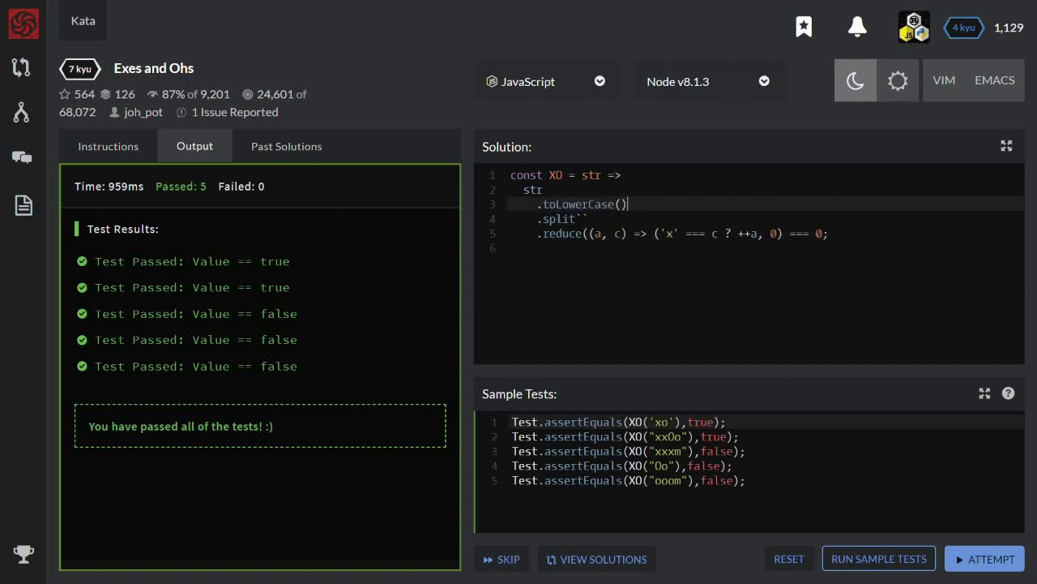
{"action": "type", "text": "'o' === c ? --a : a)"}
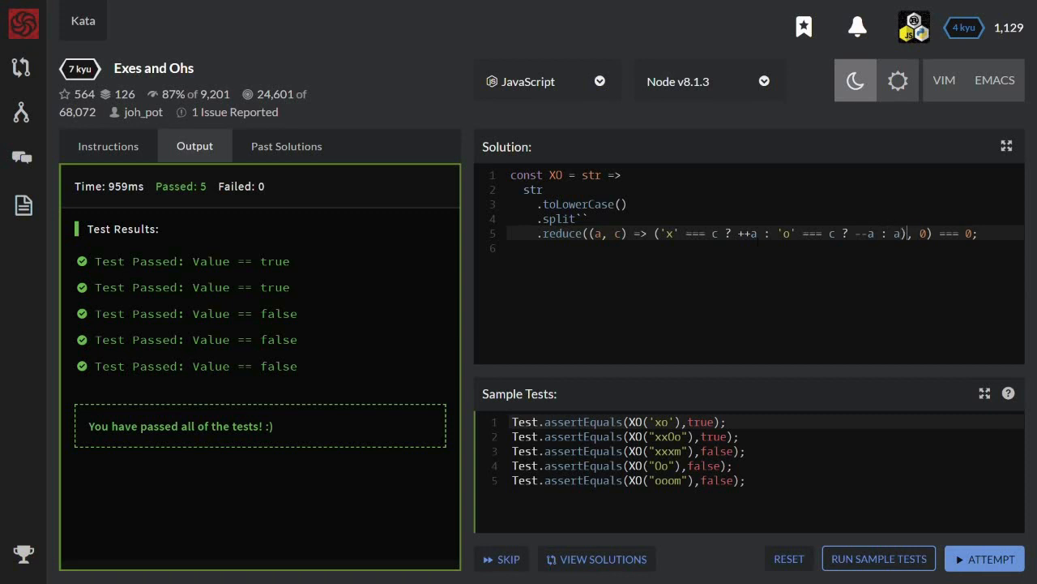
Run the sample tests on the ternary-chain solution and see all five pass.
{"action": "left_click", "coordinate": [878, 558]}
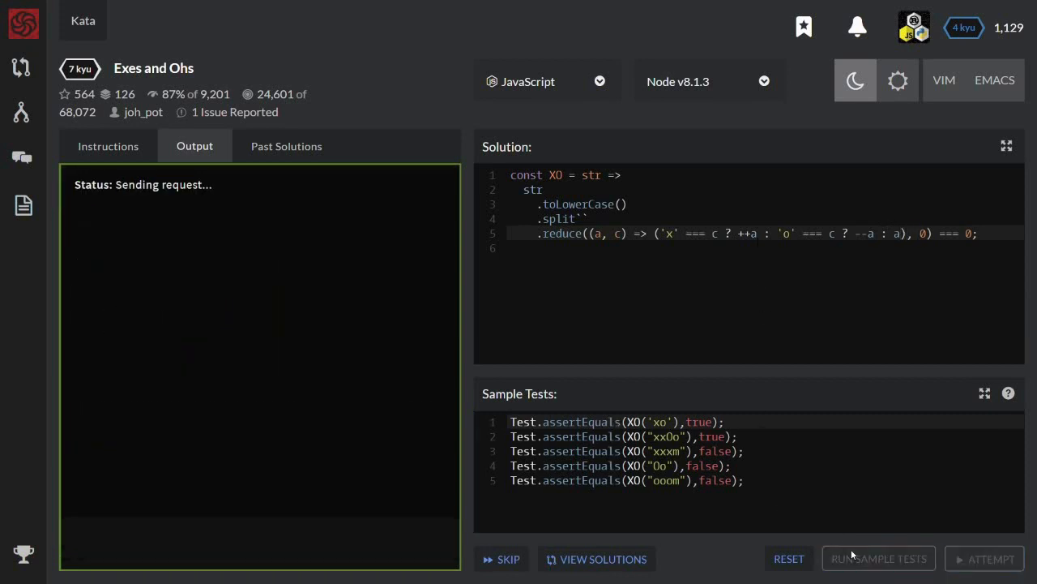
{"action": "left_click", "coordinate": [879, 558]}
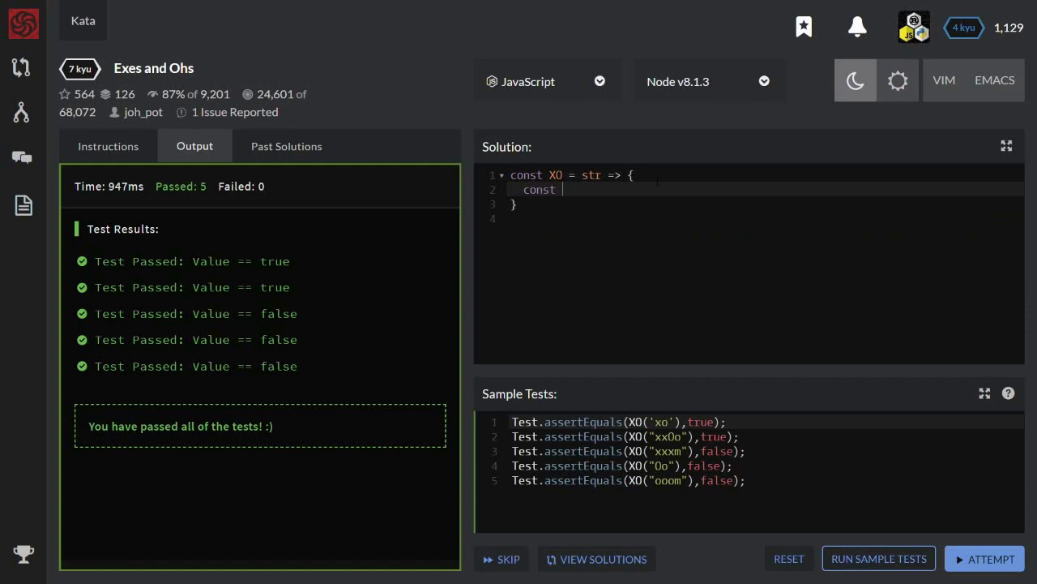
Write const x = str.match(/x/gi), const o = str.match(/o/gi), and return (x && x.length) === (o && o.length).
{"action": "type", "text": "x = str.match(/x/"}
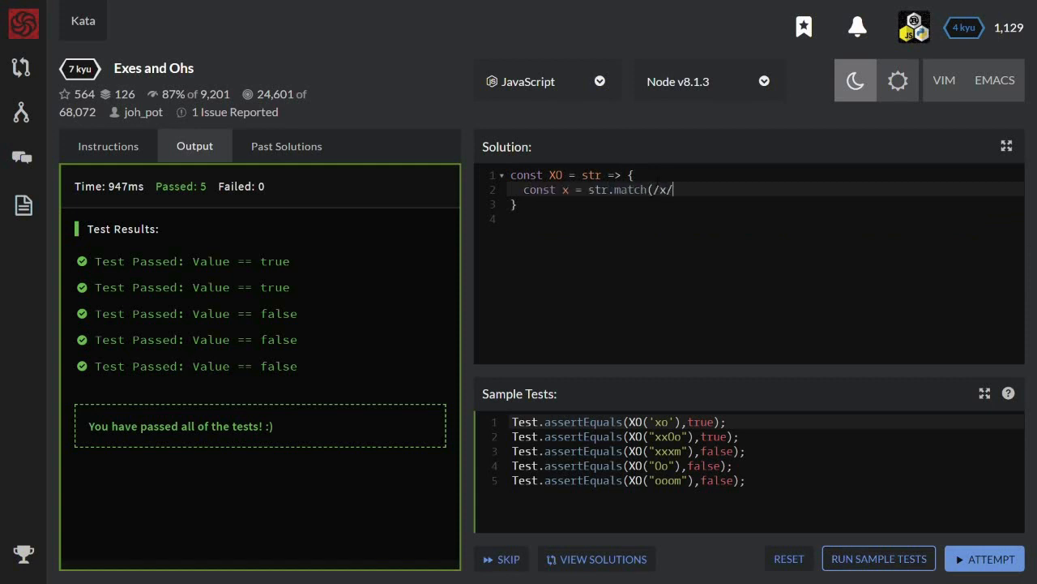
{"action": "type", "text": "gi);"}
{"action": "type", "text": "const o = st"}
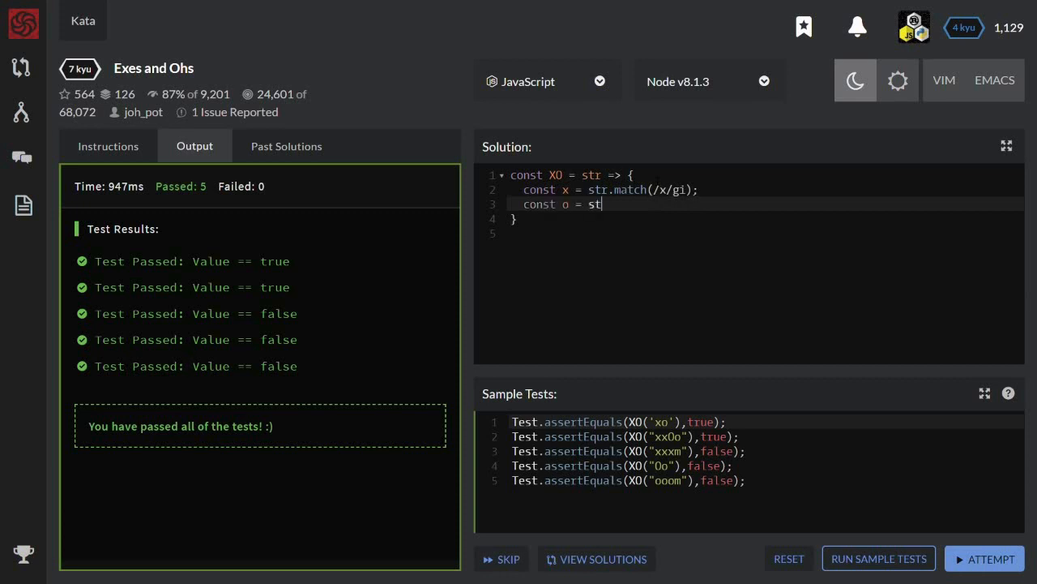
{"action": "type", "text": "r.match(/o/gi);"}
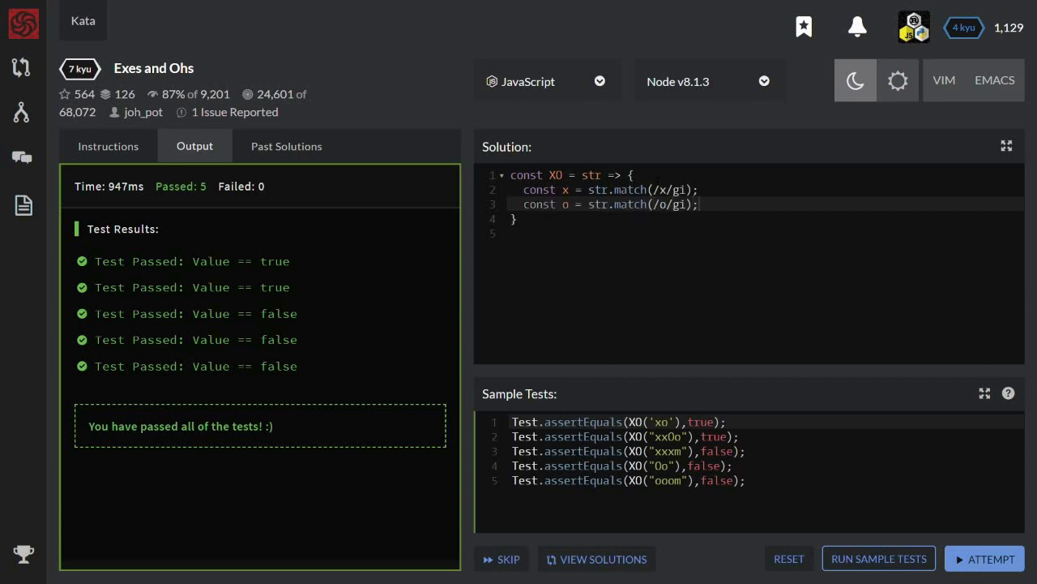
{"action": "type", "text": "return (x"}
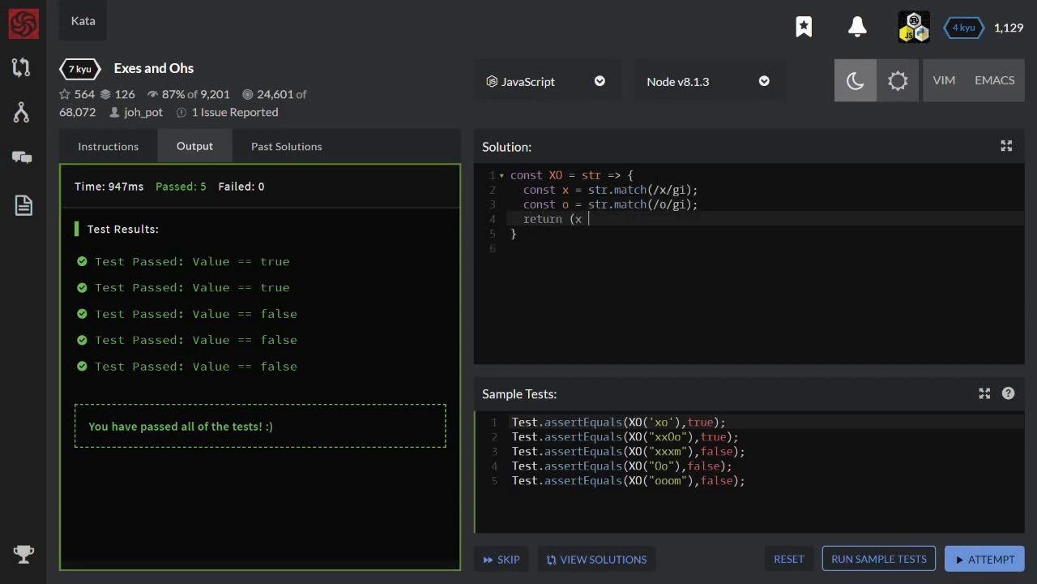
{"action": "type", "text": "&& x.length)"}
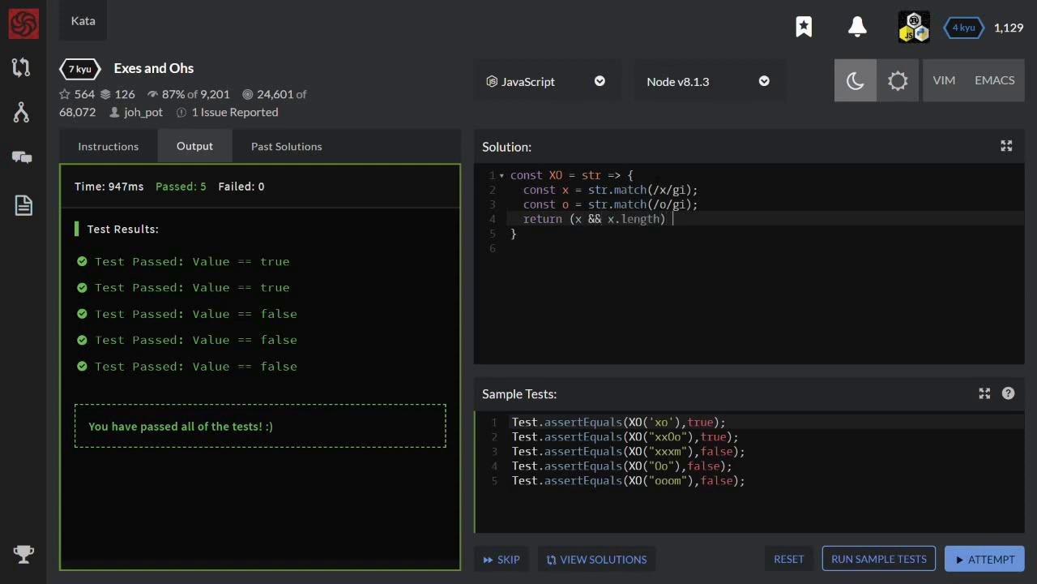
{"action": "type", "text": "==="}
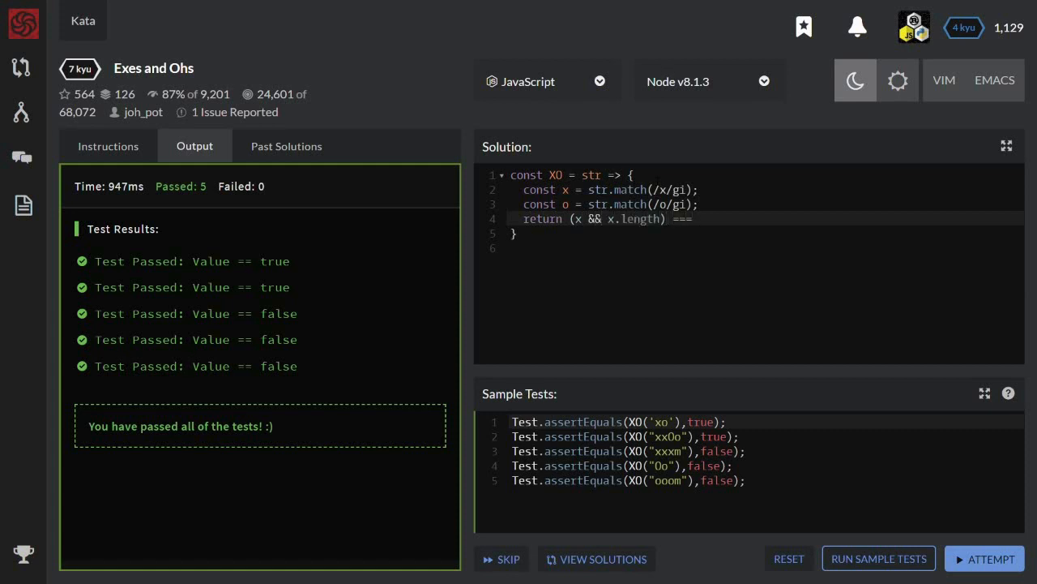
{"action": "type", "text": "(o &&o."}
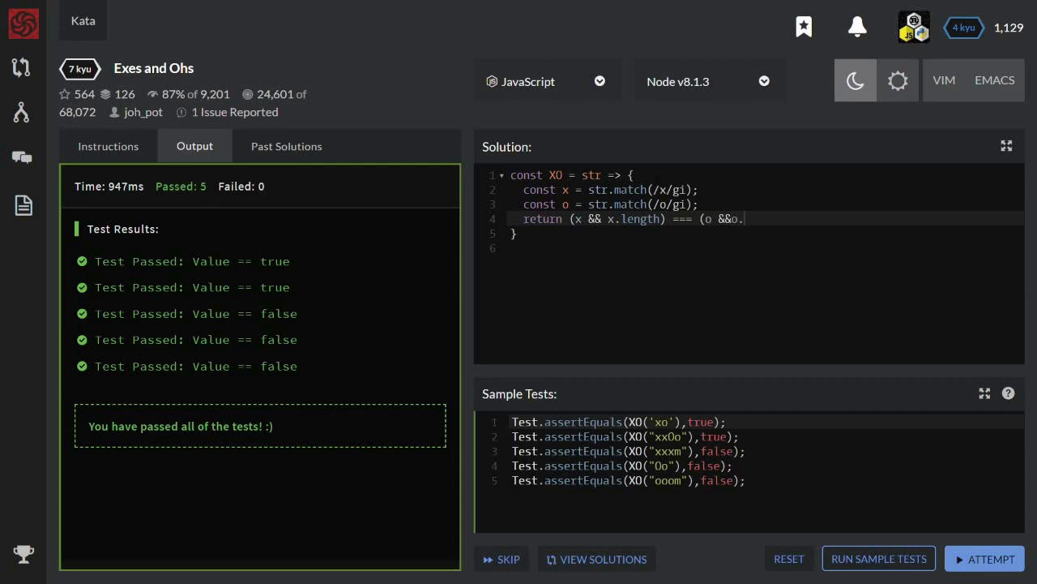
{"action": "type", "text": "length)"}
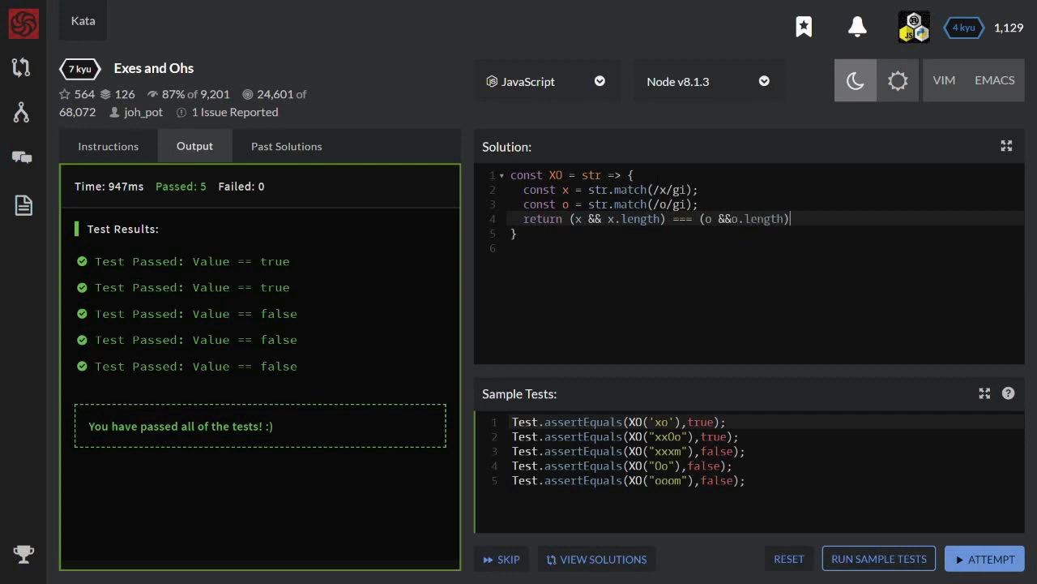
Run the sample tests on the regex solution, then submit it with Attempt.
{"action": "type", "text": ";"}
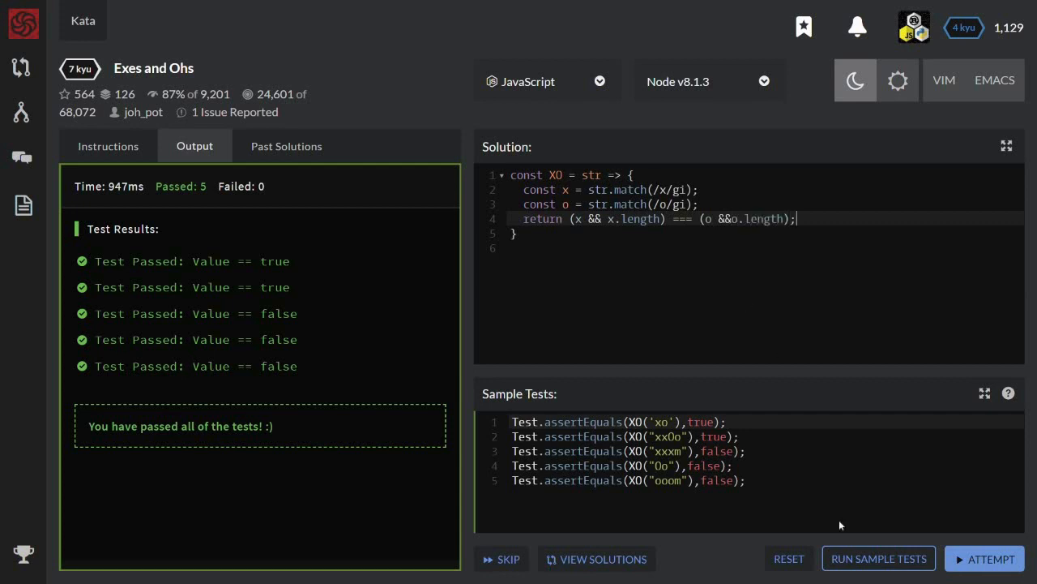
{"action": "left_click", "coordinate": [879, 557]}
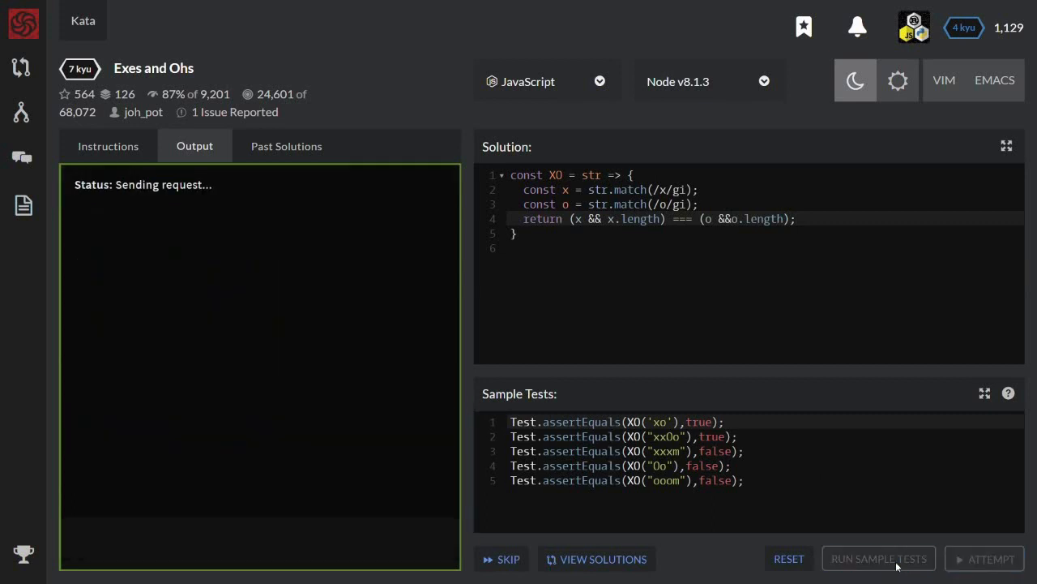
{"action": "left_click", "coordinate": [879, 558]}
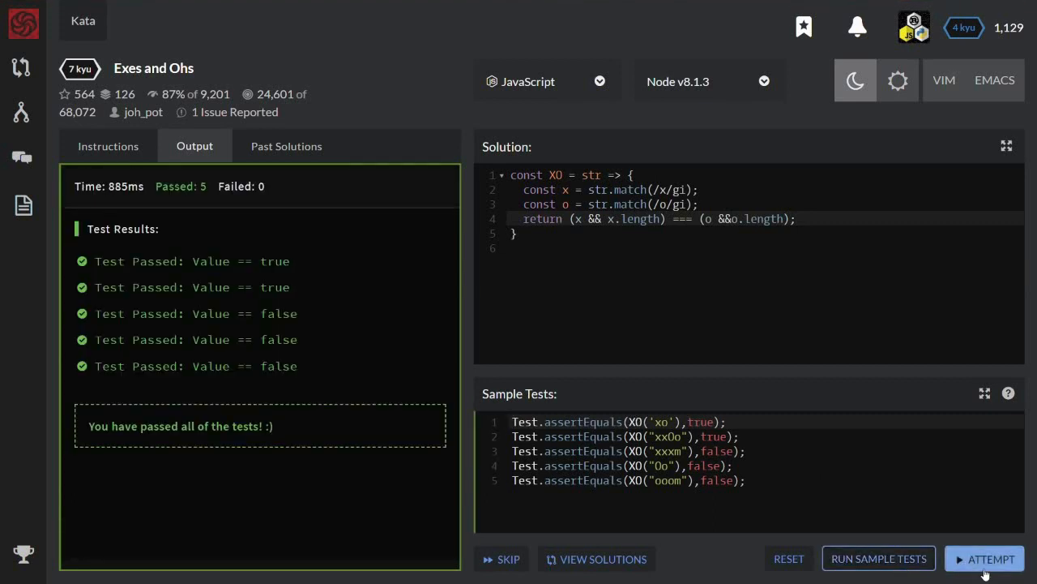
{"action": "left_click", "coordinate": [984, 558]}
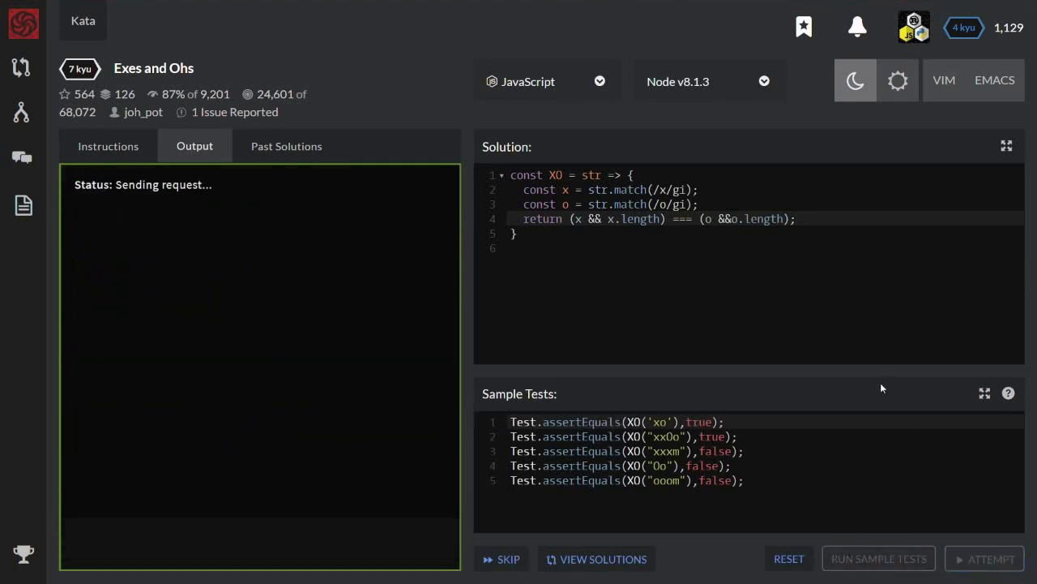